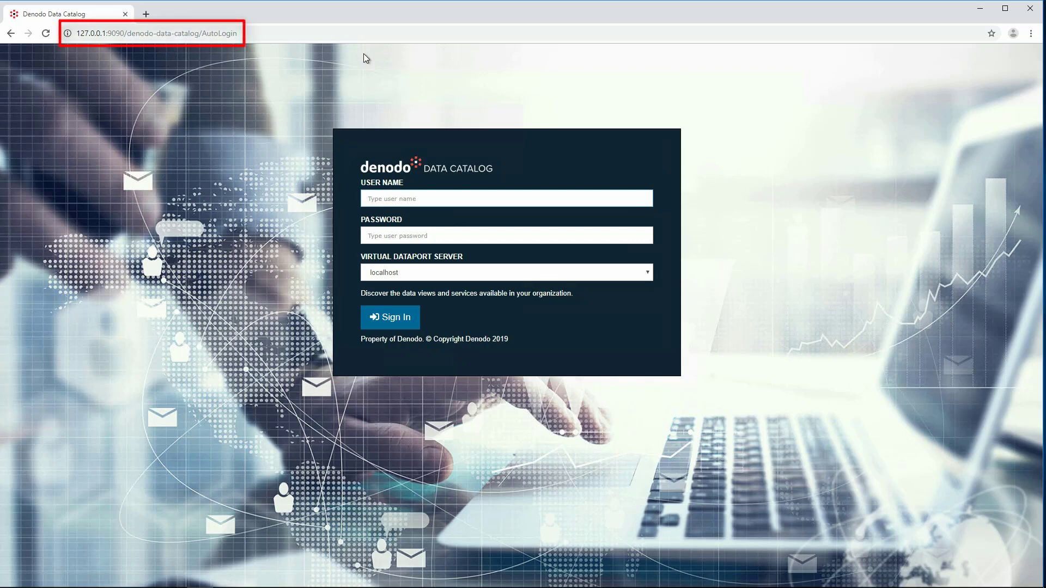
- Sign in to the Data Catalog as admin on the localhost Virtual DataPort server
left_click(157, 34)
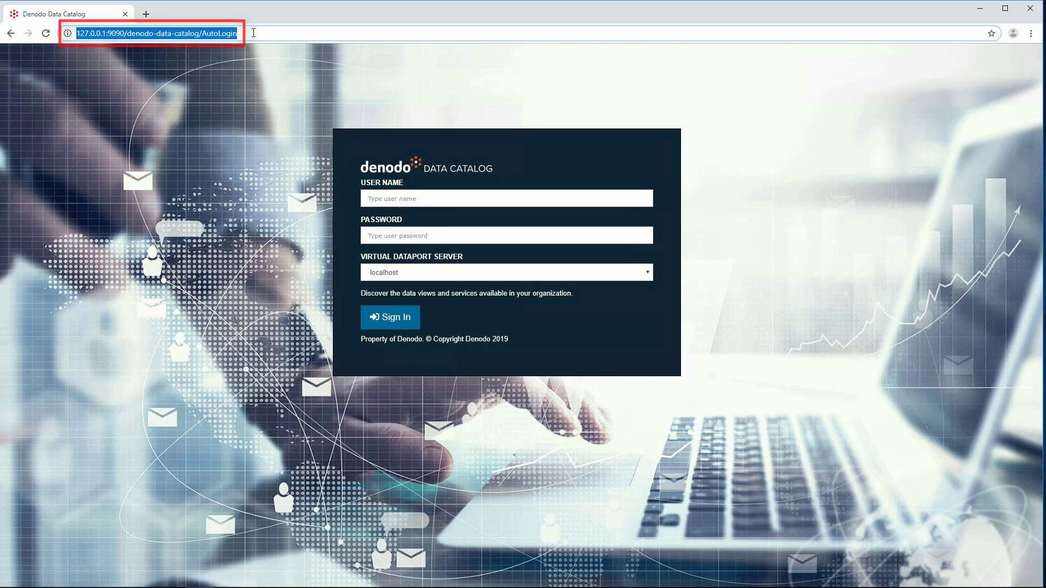
type("admin")
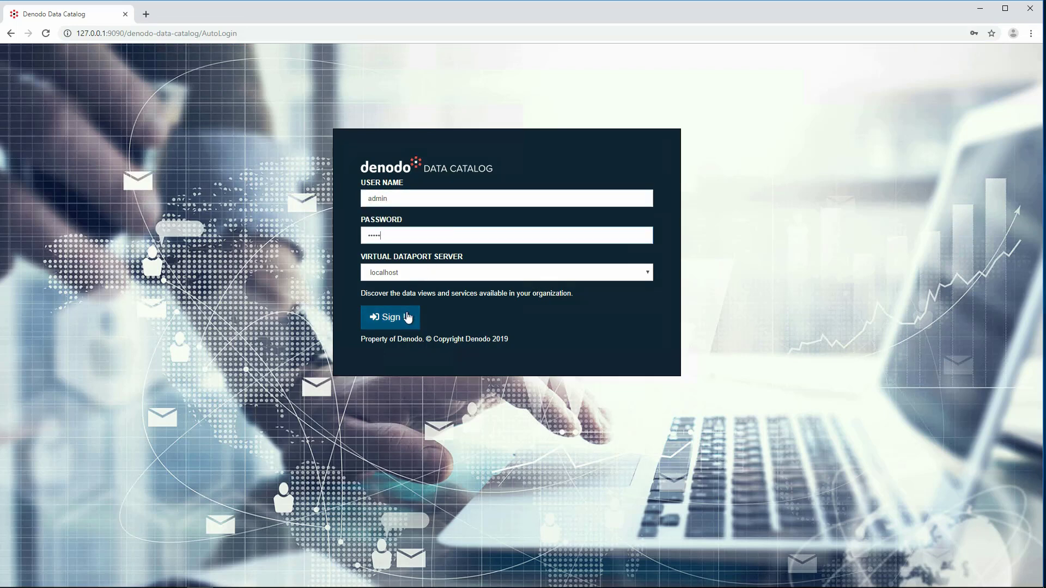
left_click(390, 317)
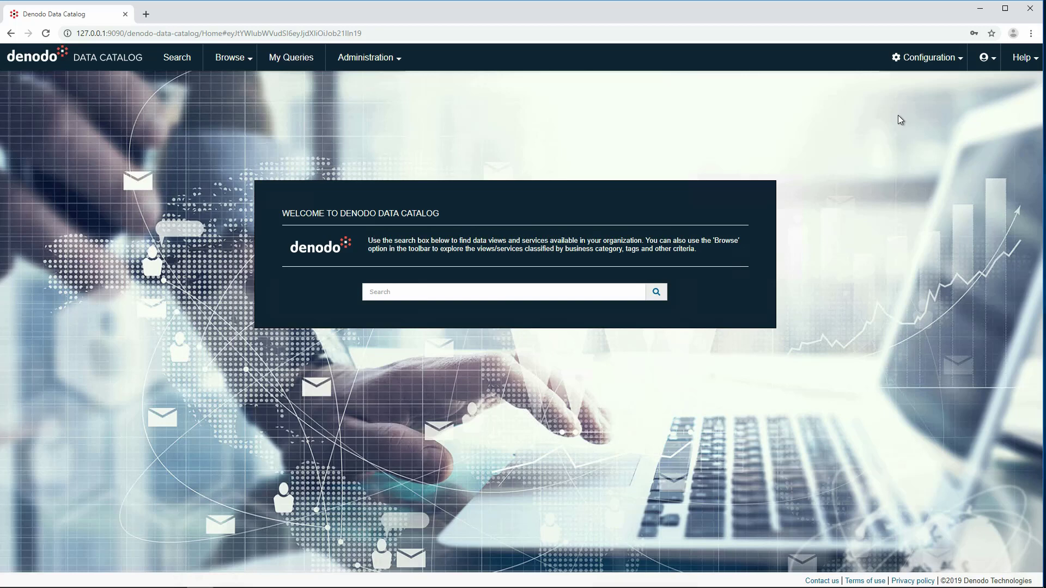
mouse_move(562, 101)
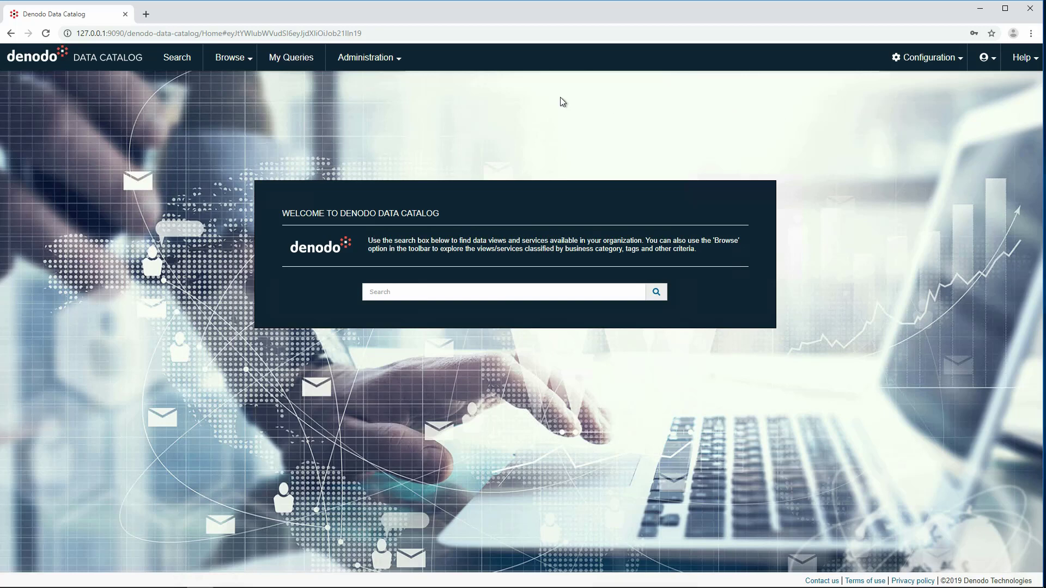
- Run Administration > Synchronize with VDP Server, accepting the new bv_customer_info view, then return home
left_click(366, 58)
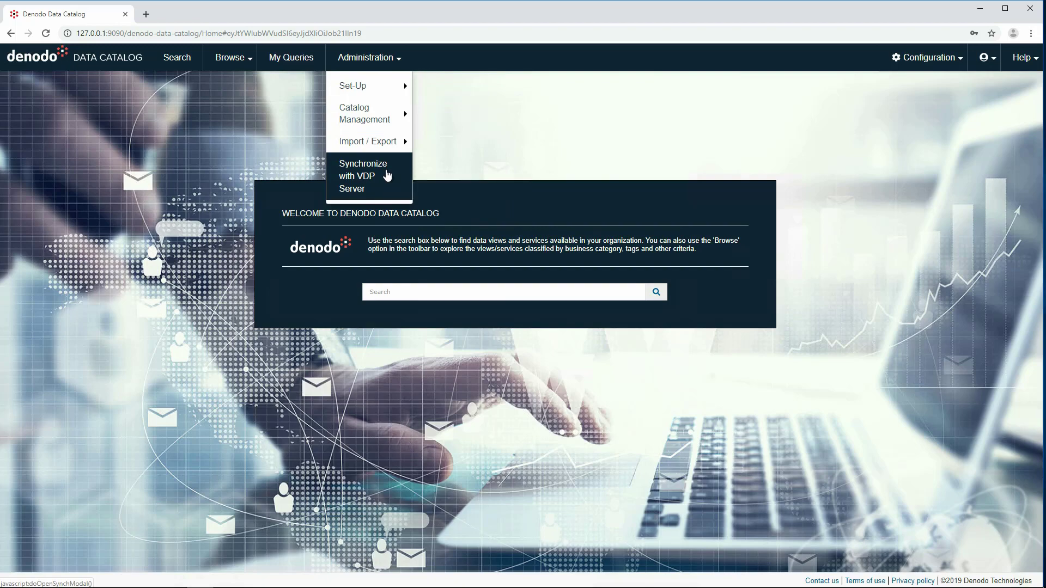
left_click(361, 175)
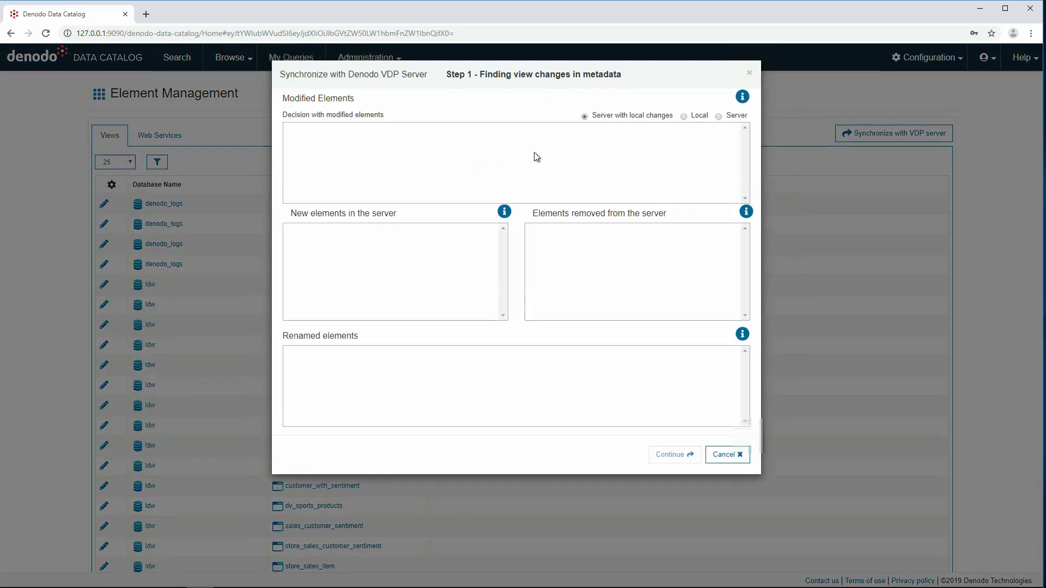
left_click(673, 454)
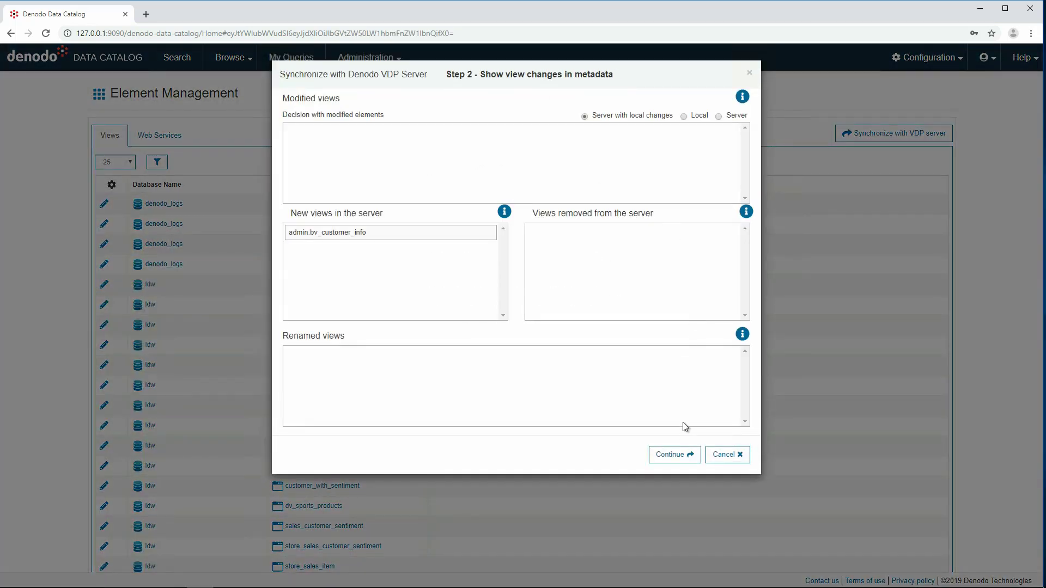
left_click(673, 454)
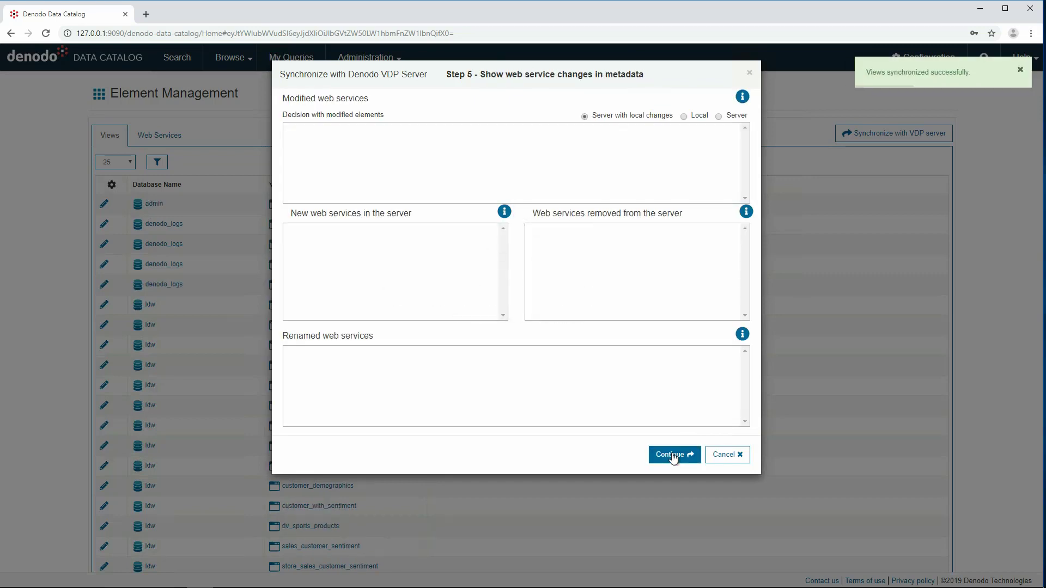
left_click(673, 454)
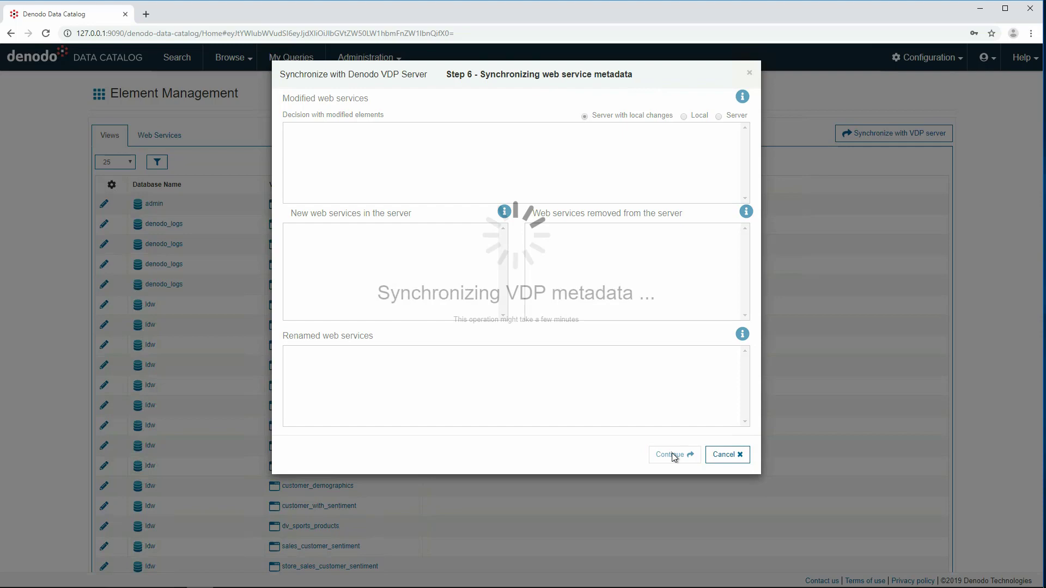
left_click(673, 455)
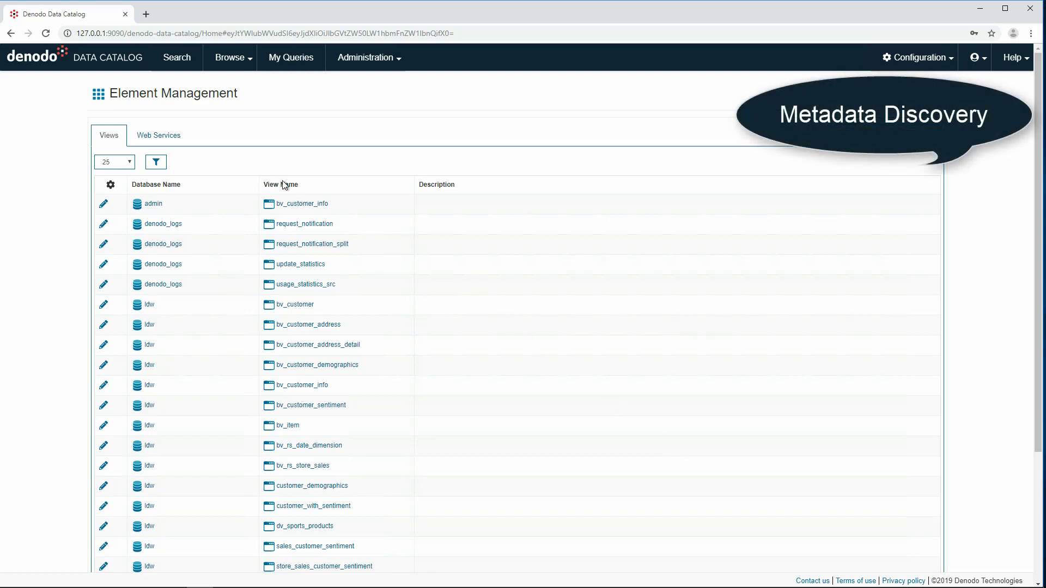
left_click(108, 57)
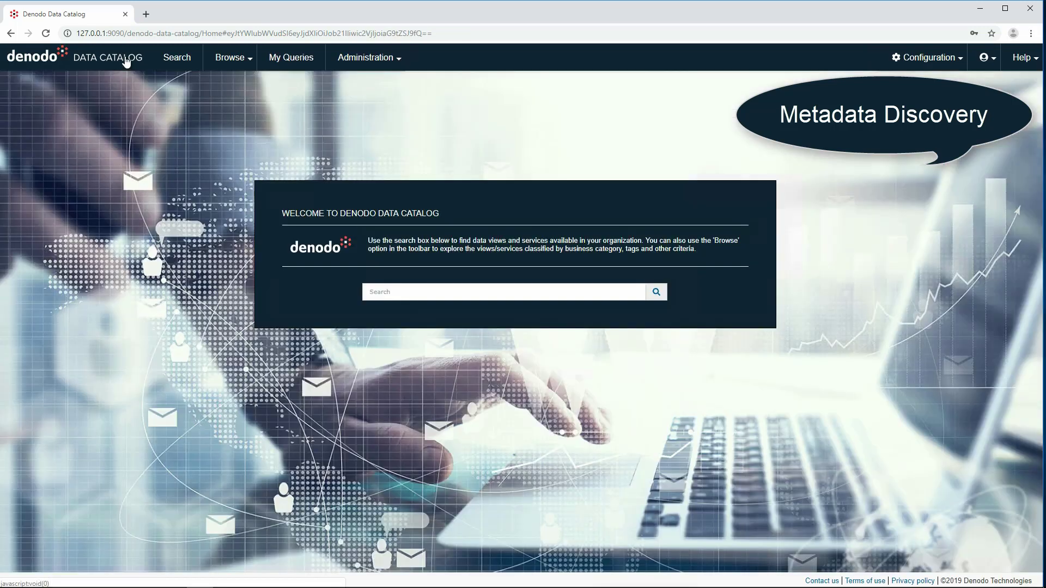
mouse_move(392, 206)
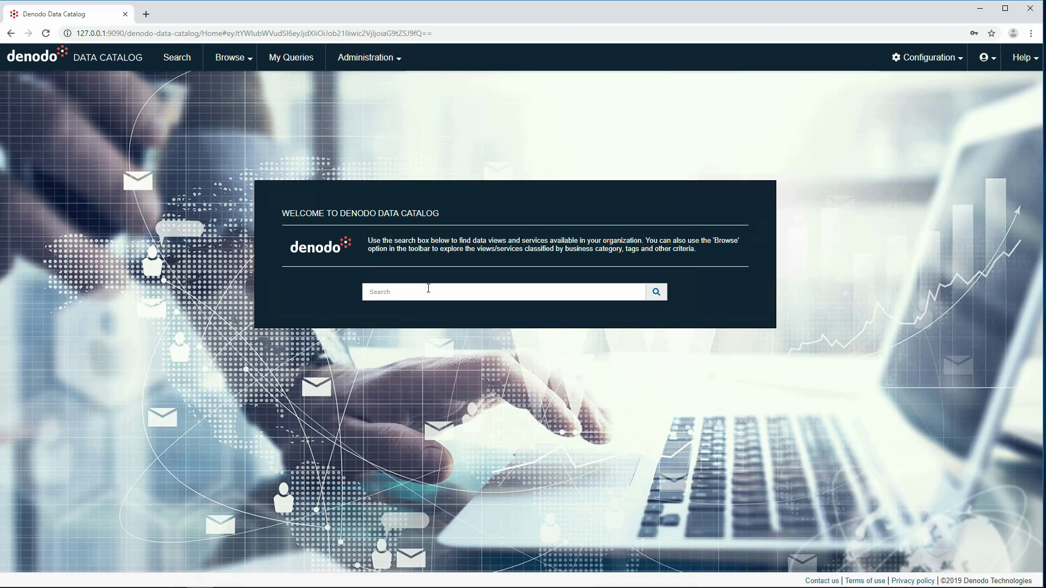
- Search the catalog for 'customer' and show the 21 matching views as grid cards
type("c")
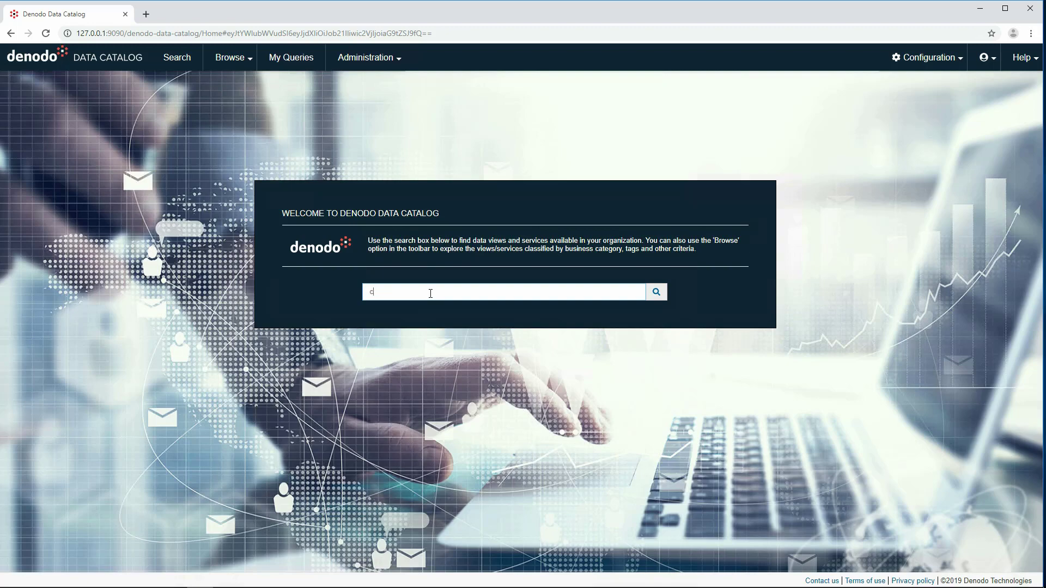
type("ustome")
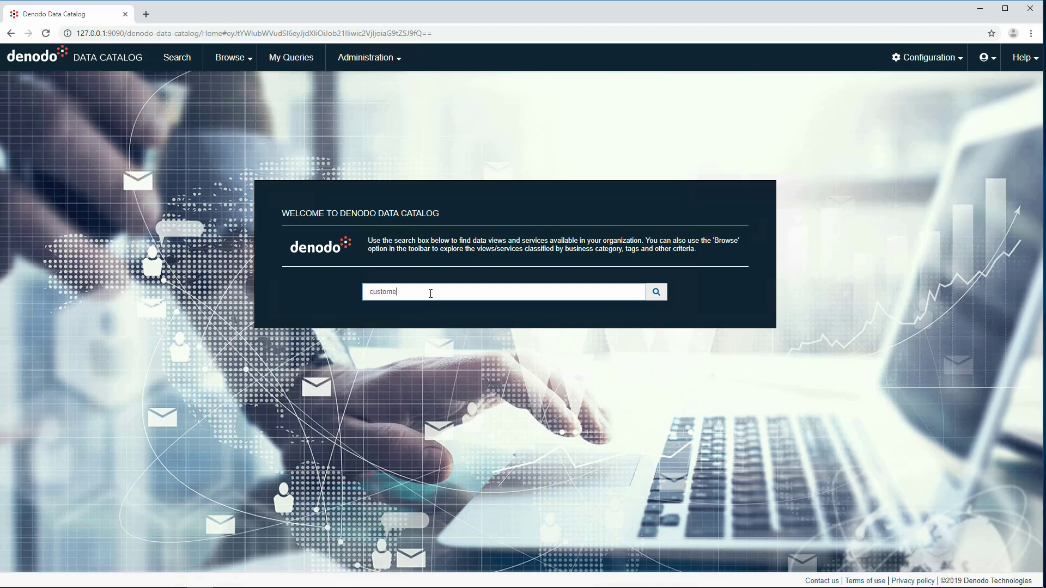
left_click(656, 292)
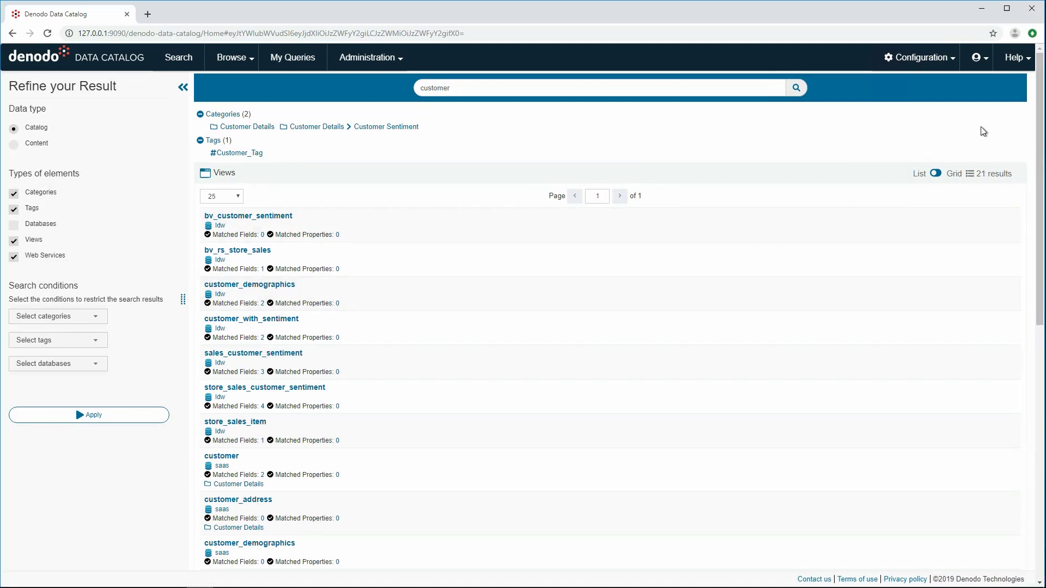
left_click(952, 173)
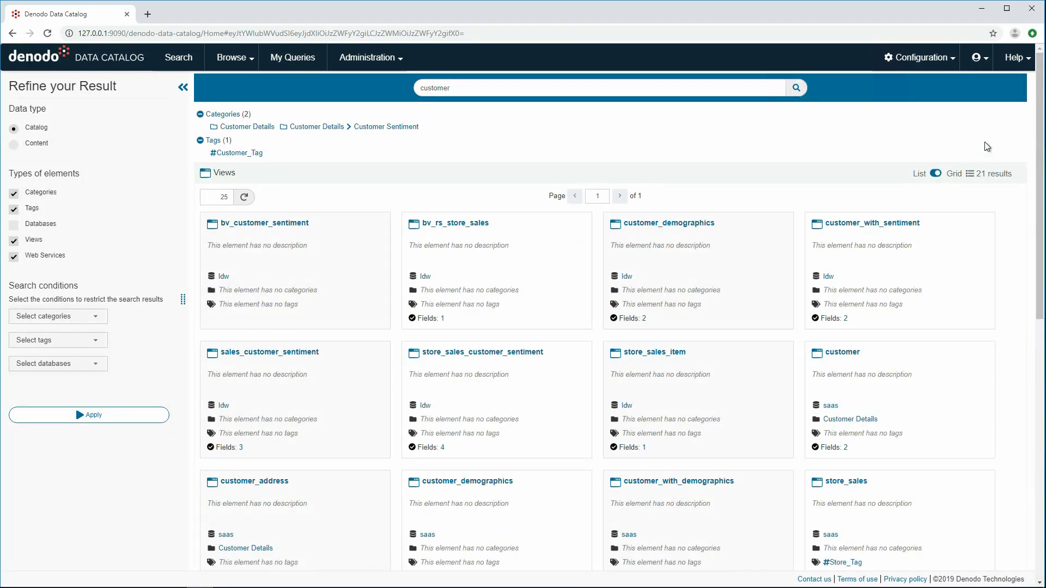
scroll("down", 3)
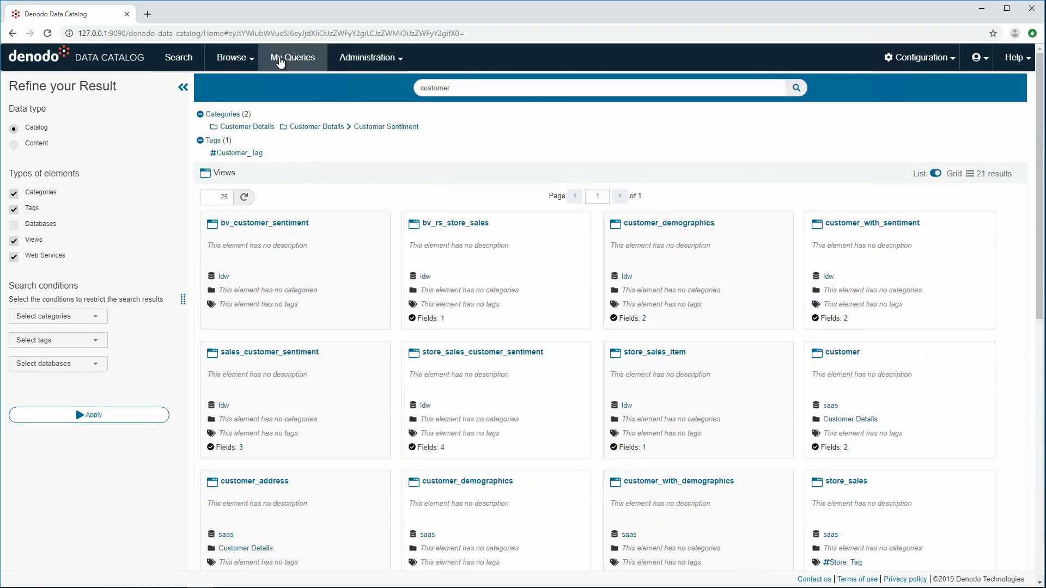
left_click(231, 58)
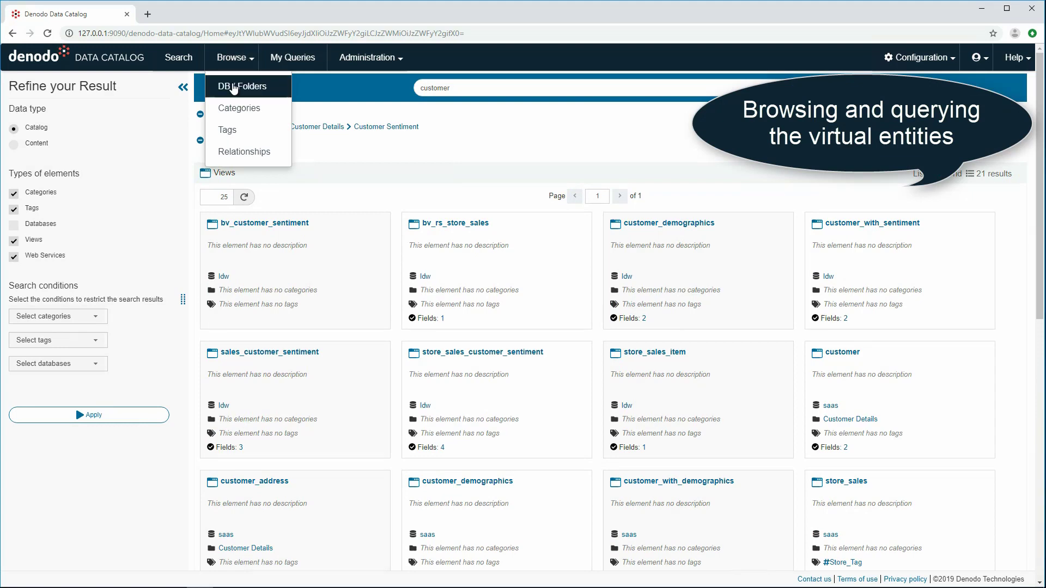
left_click(244, 86)
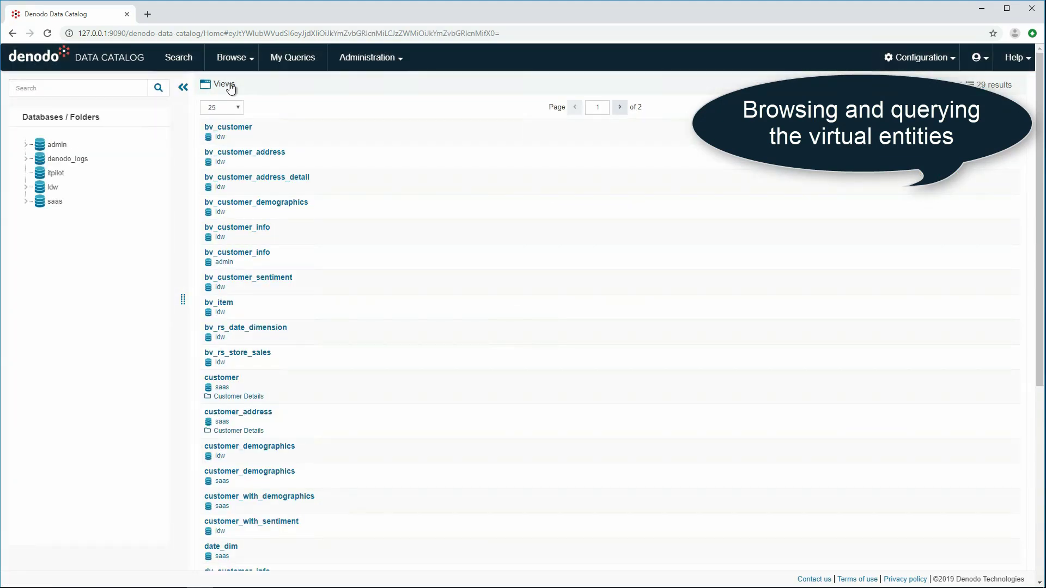
left_click(30, 187)
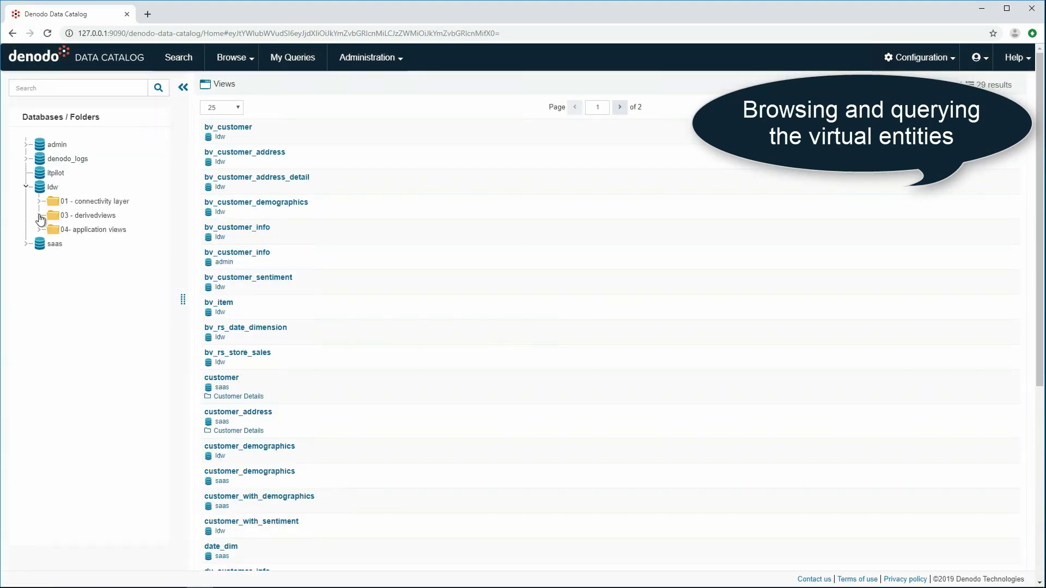
left_click(39, 214)
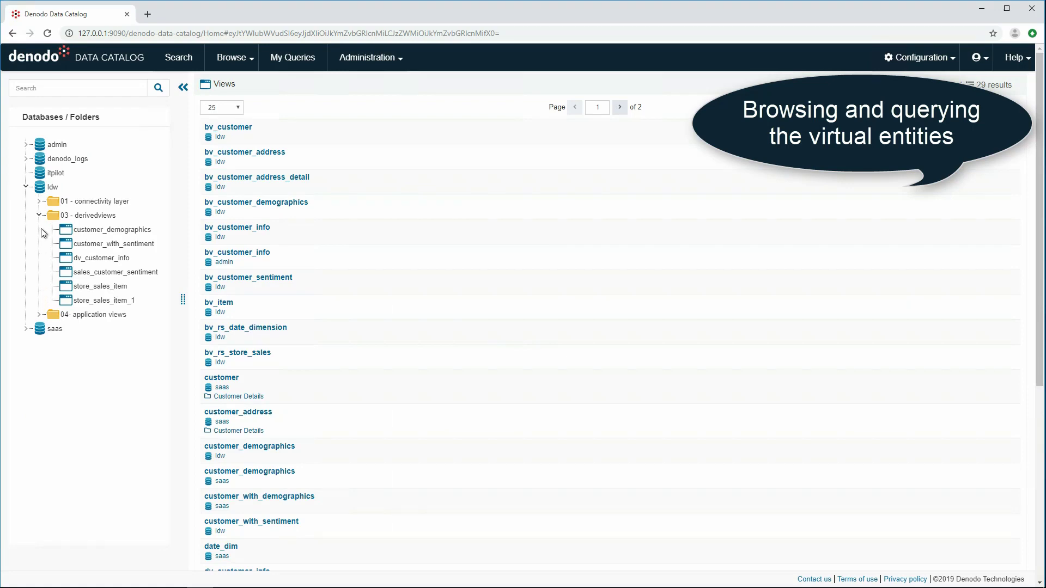
left_click(177, 58)
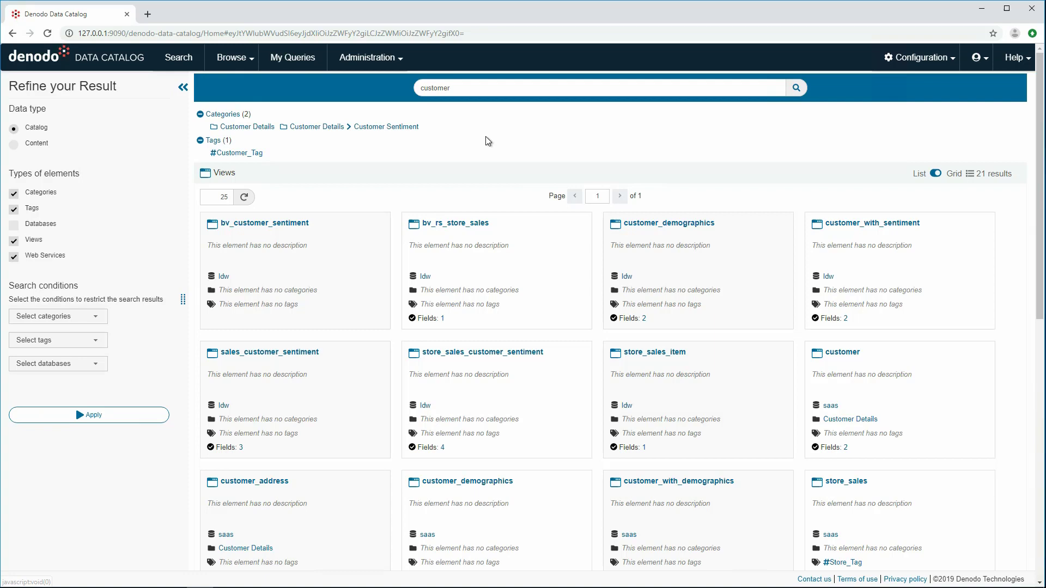
mouse_move(871, 224)
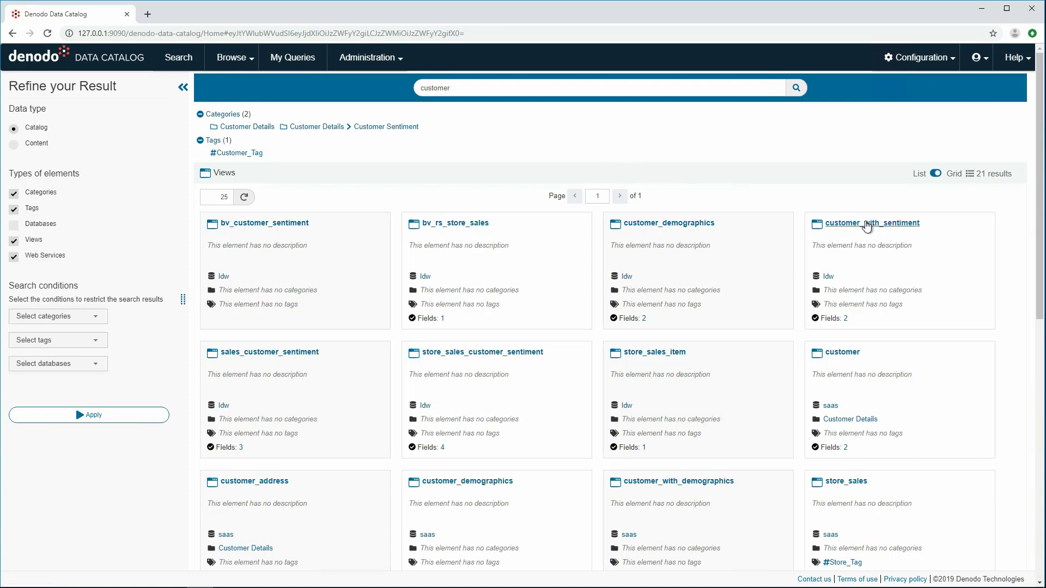
- Open the customer_with_sentiment view from the results, showing its nine-field schema summary
left_click(872, 222)
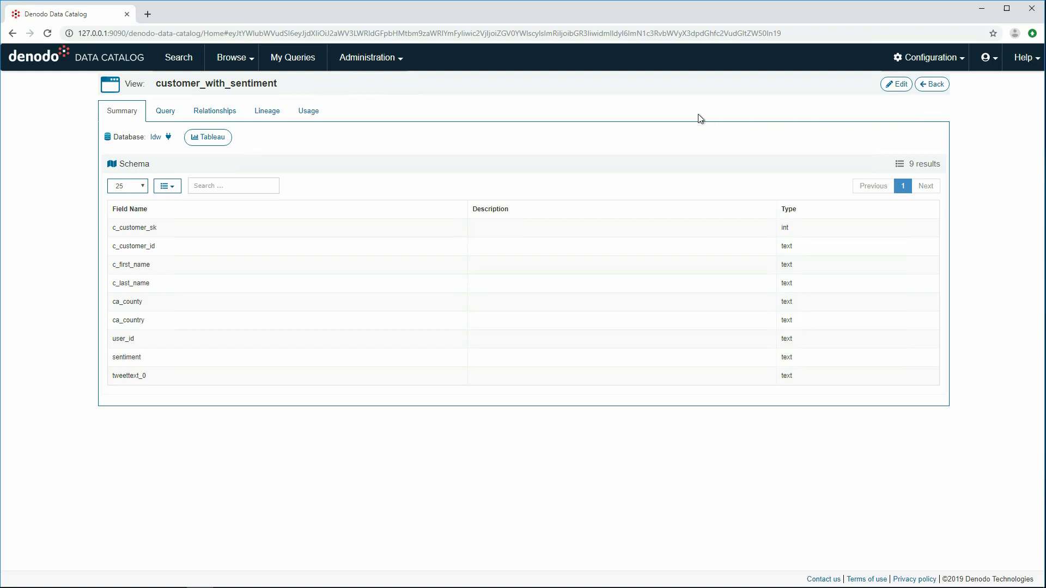
left_click(165, 111)
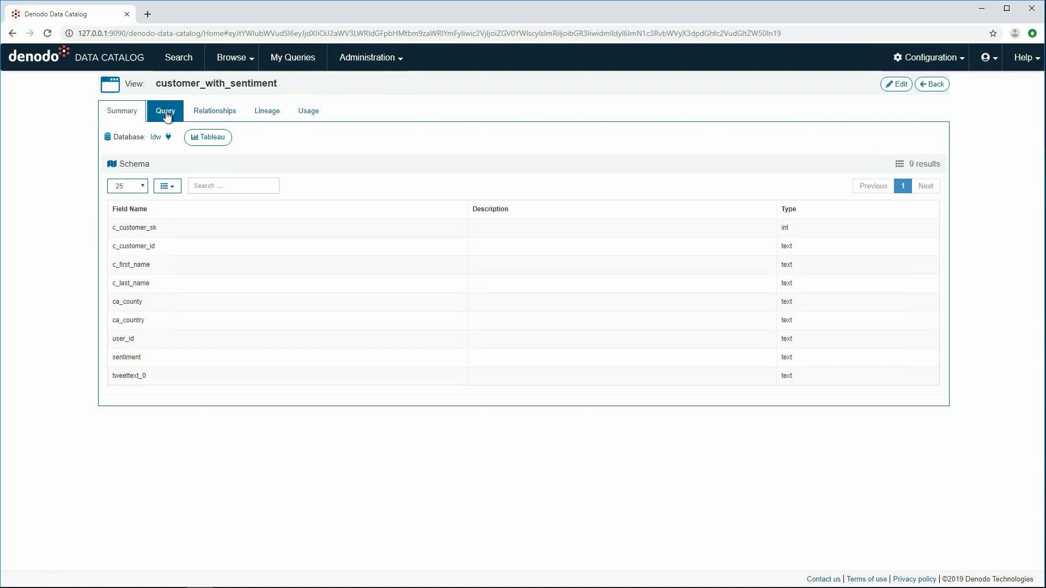
- Build and run a query on customer_with_sentiment with customer sk, id and first name, filtered to sentiment = 1
left_click(165, 111)
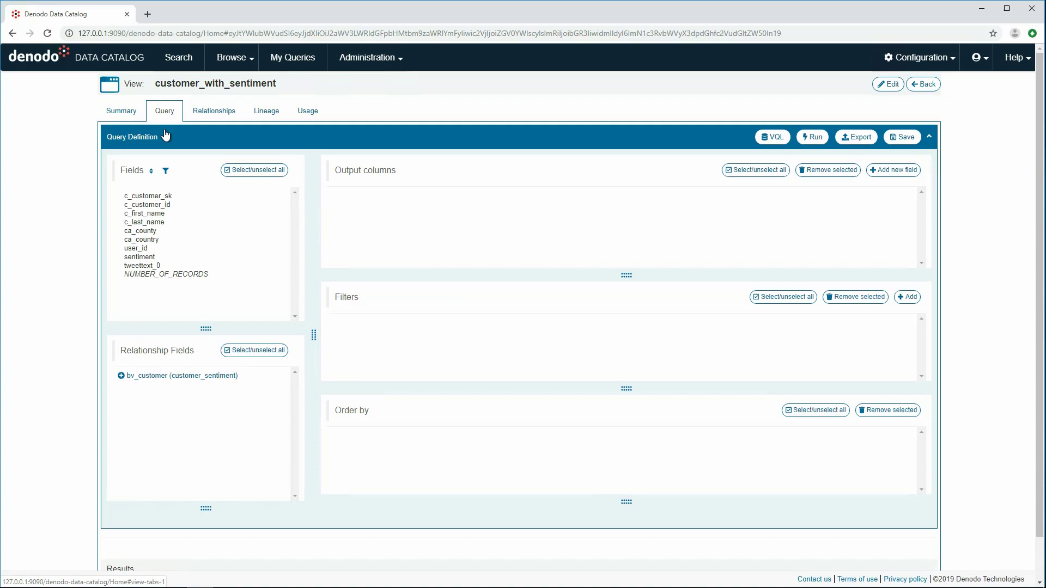
left_click(147, 195)
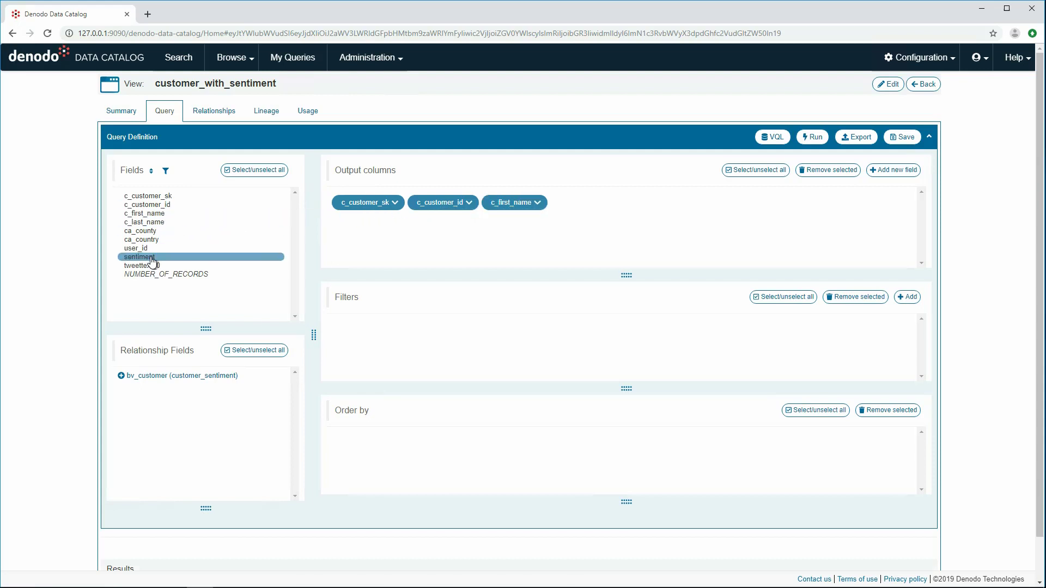
left_click(905, 296)
type("1")
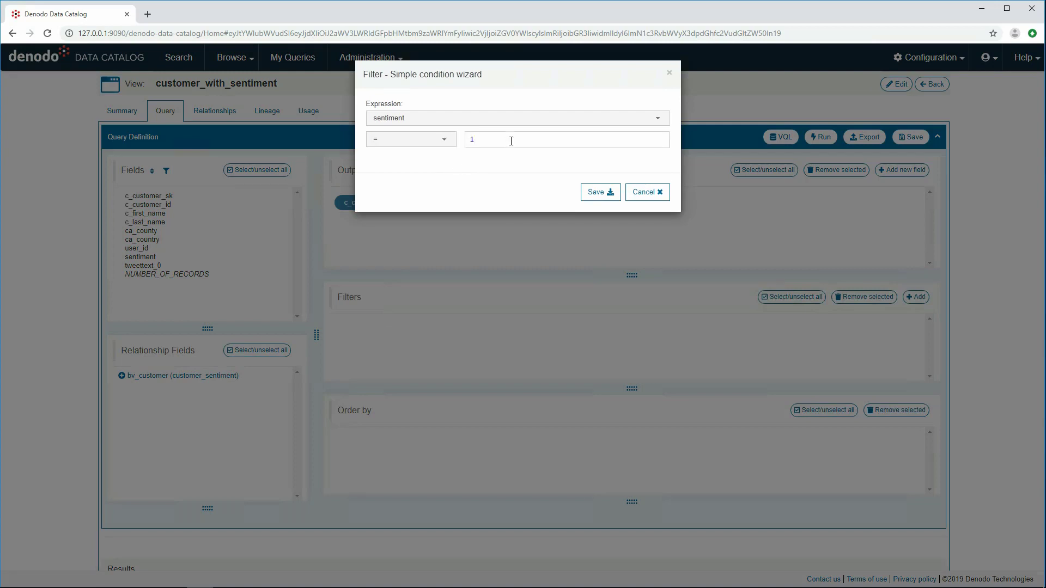
left_click(595, 191)
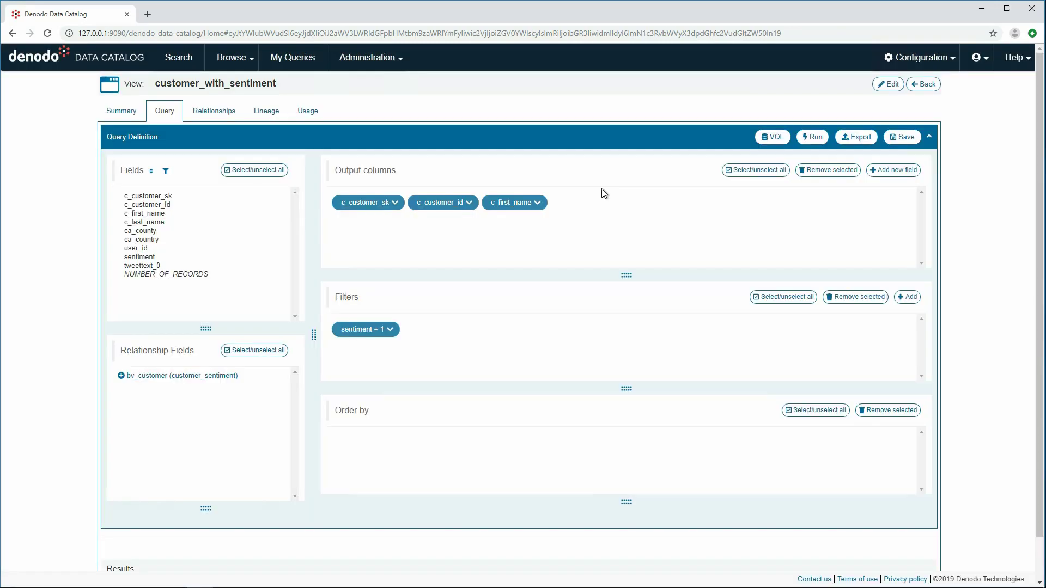
left_click(811, 137)
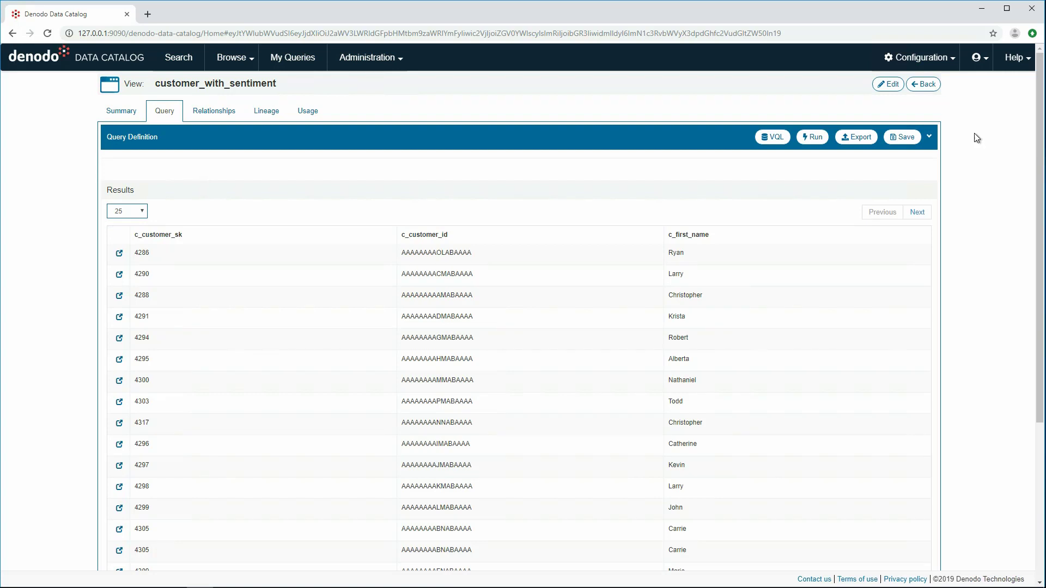
left_click(856, 137)
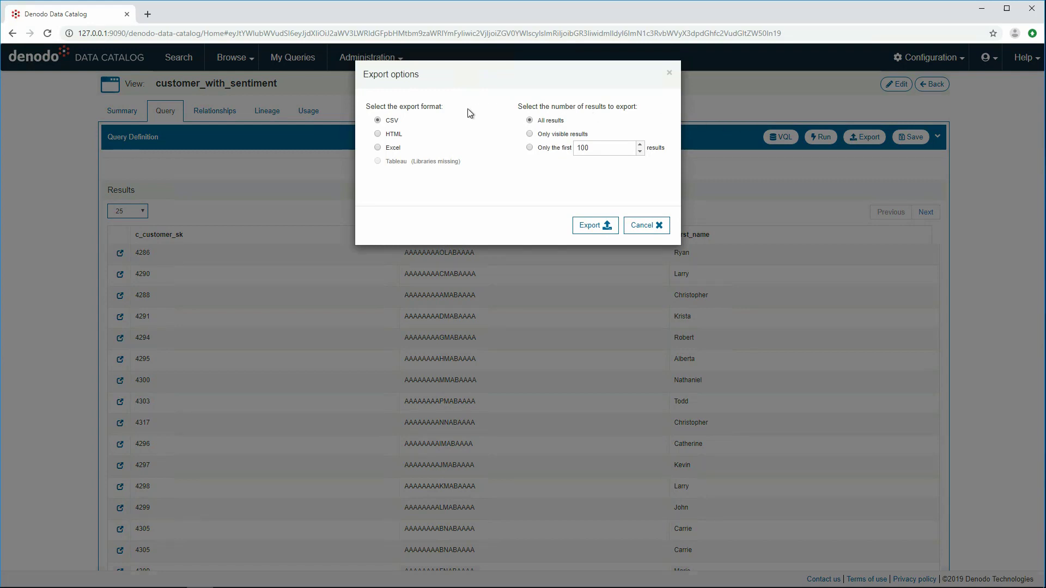
mouse_move(468, 163)
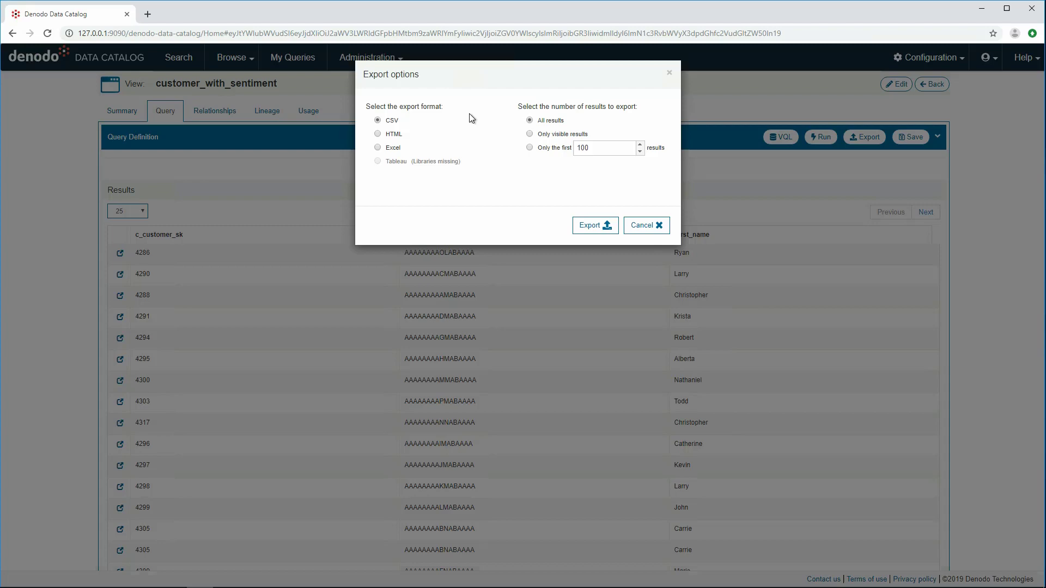
mouse_move(479, 112)
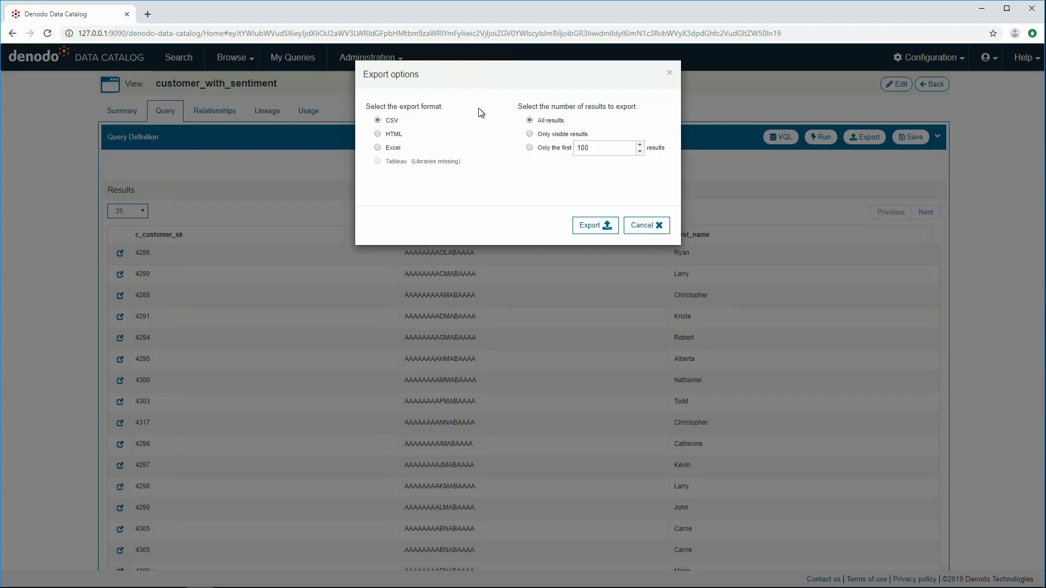
left_click(641, 224)
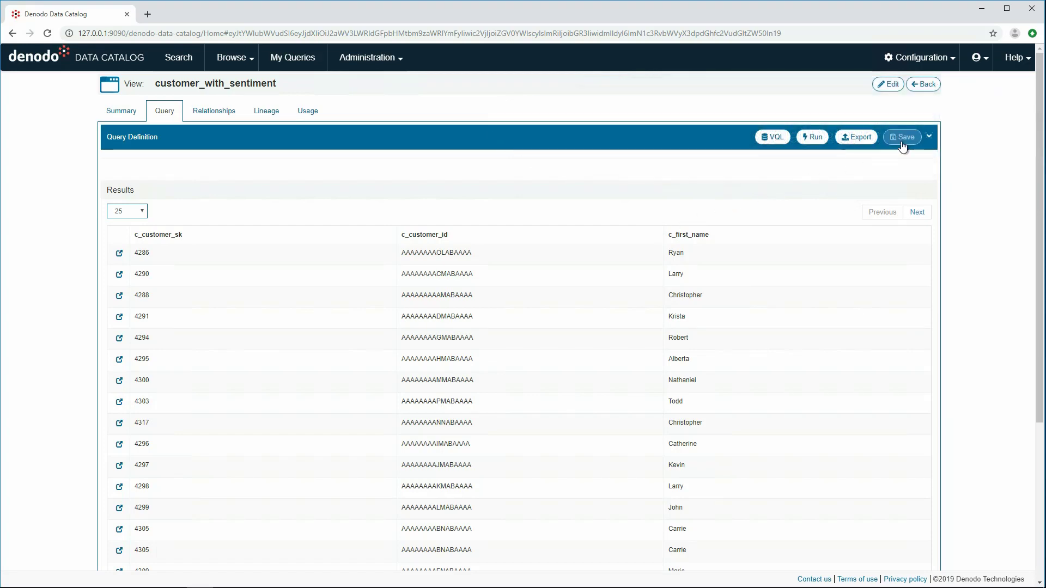
- Save the query as 'Customer Info', described as a query to check basic customer information
left_click(901, 137)
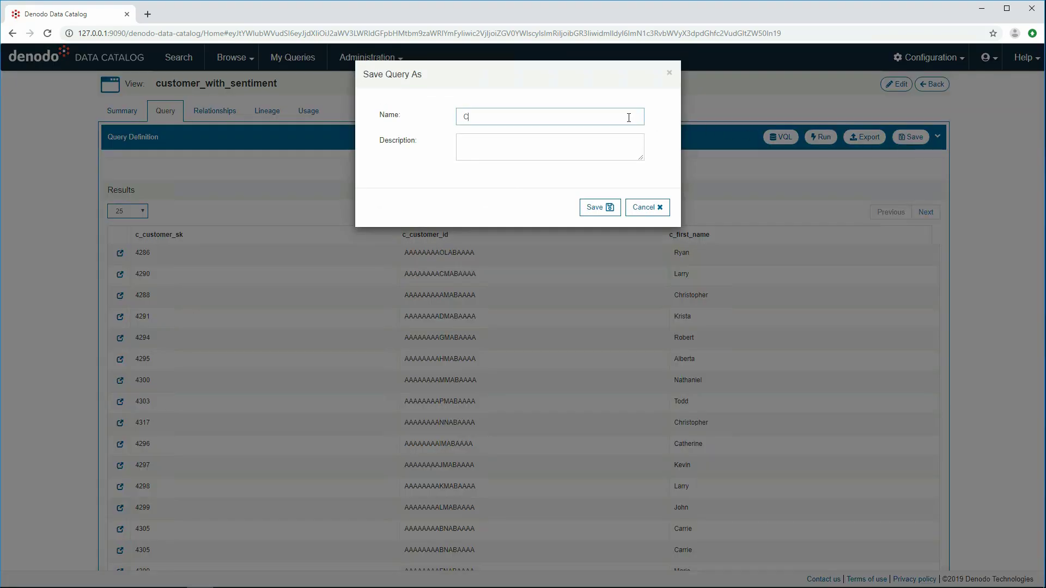
type("ustomer In")
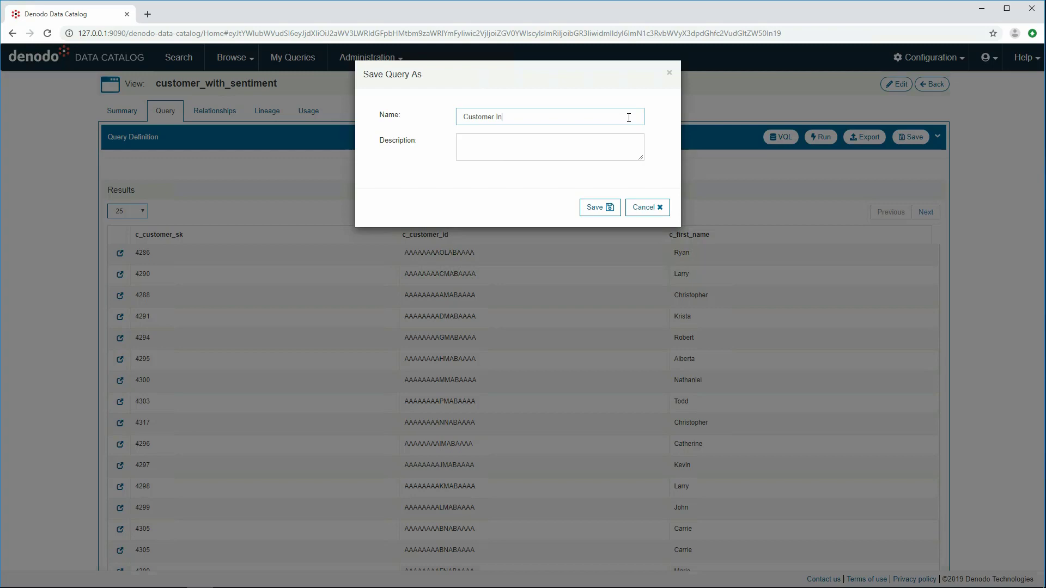
type("Query to check basi")
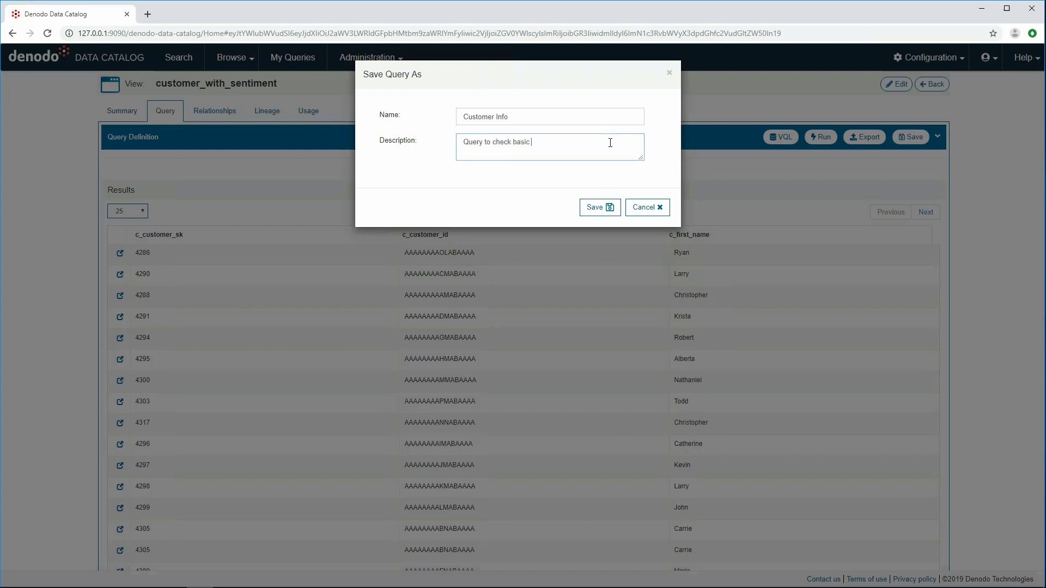
type("customer information")
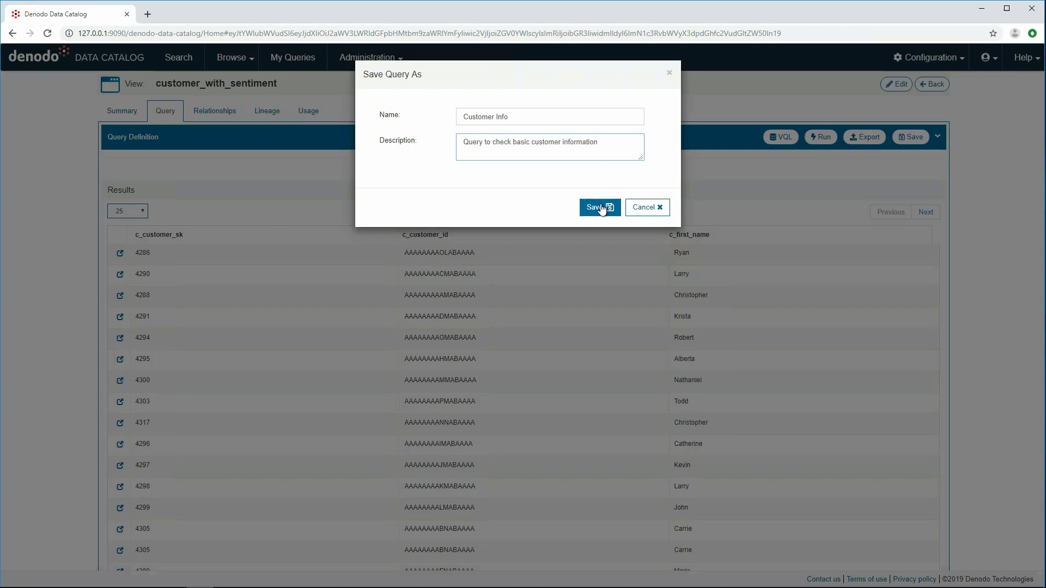
left_click(598, 207)
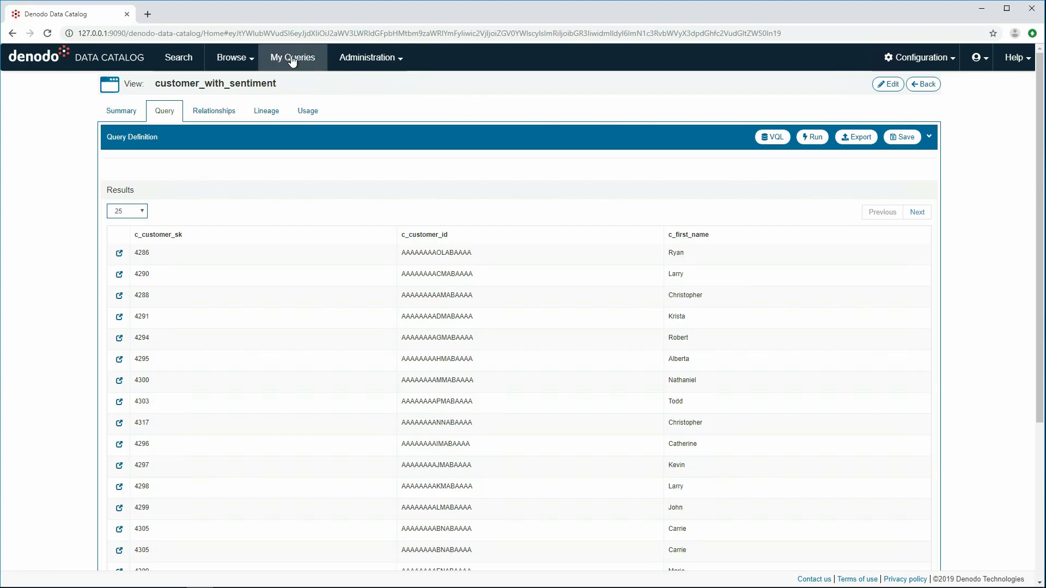
- Load Customer Info from My Queries and deploy it as a view with admin credentials into ldw's 03 - derivedviews folder
left_click(292, 58)
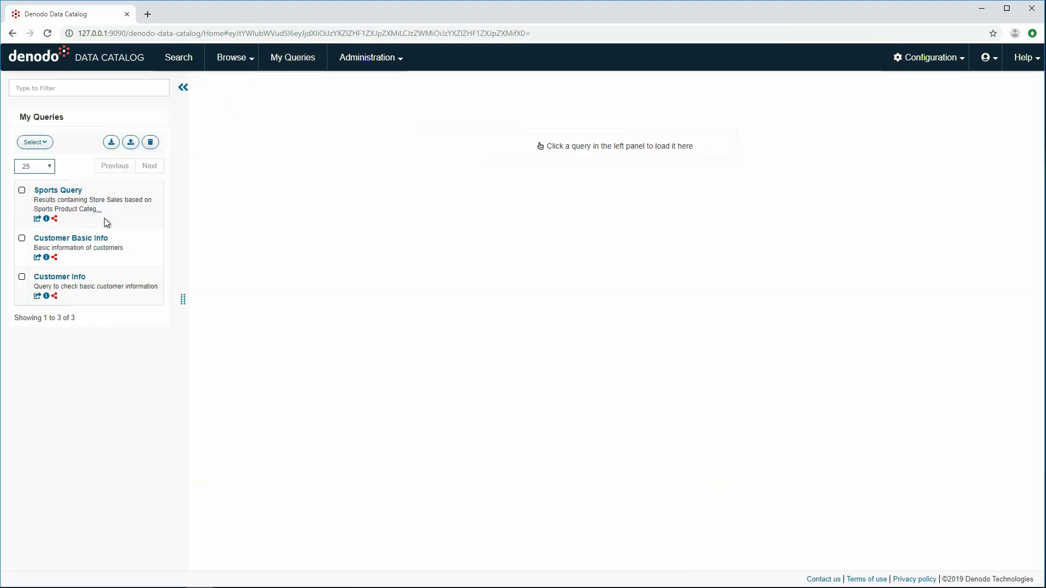
left_click(59, 276)
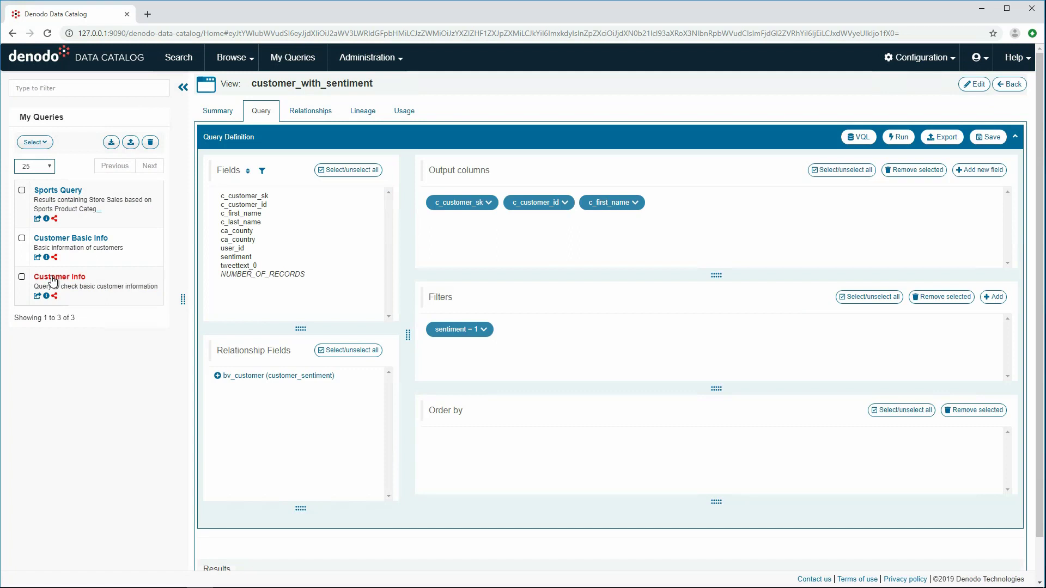
left_click(22, 276)
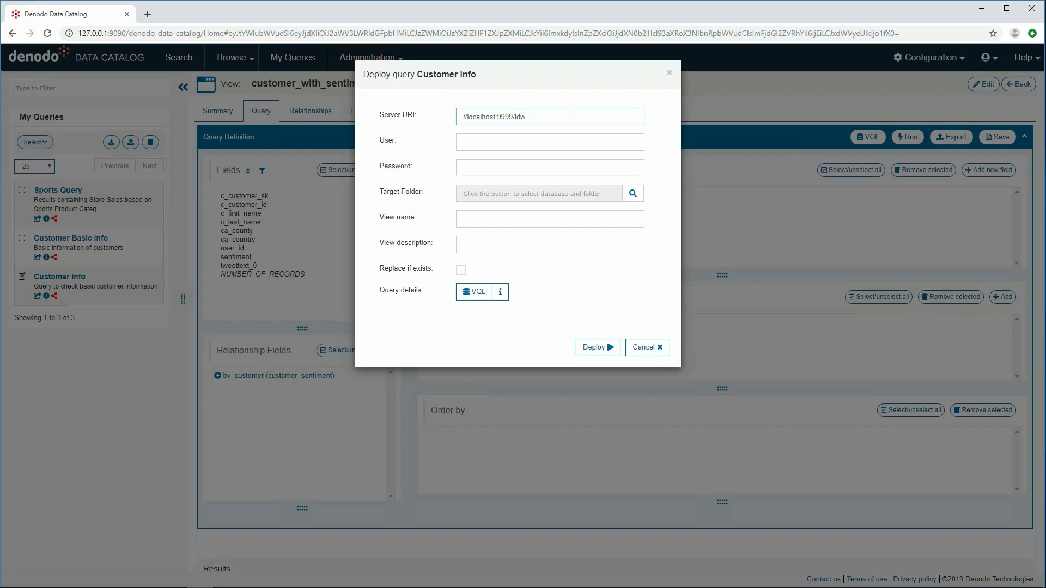
type("admin")
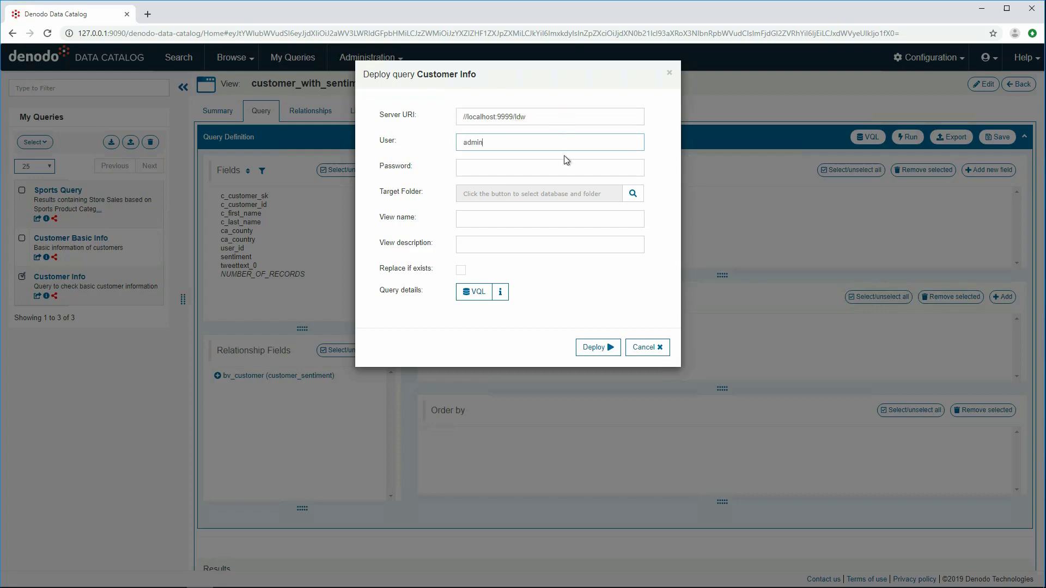
left_click(632, 194)
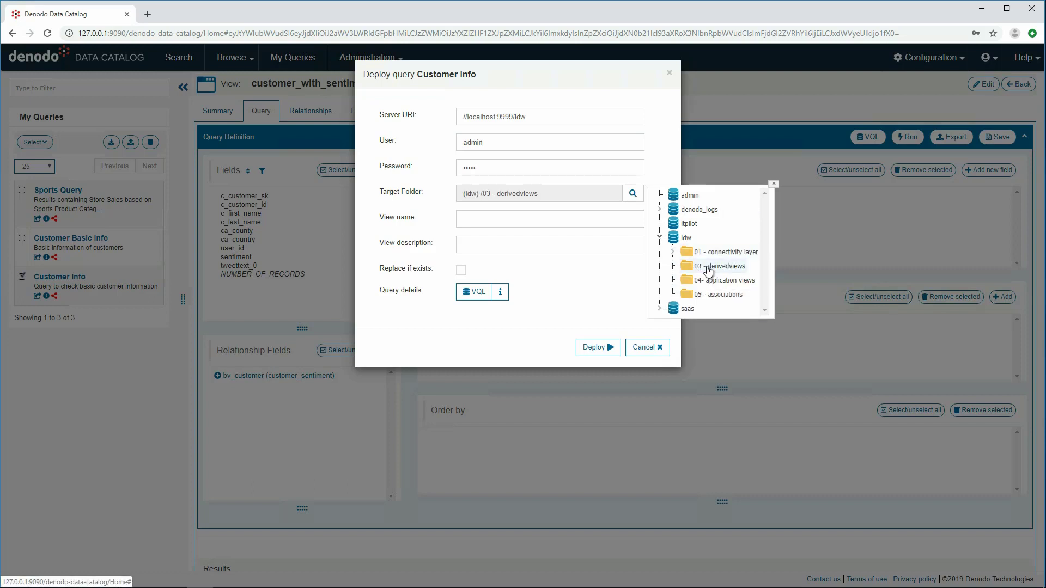
type("dv_cu")
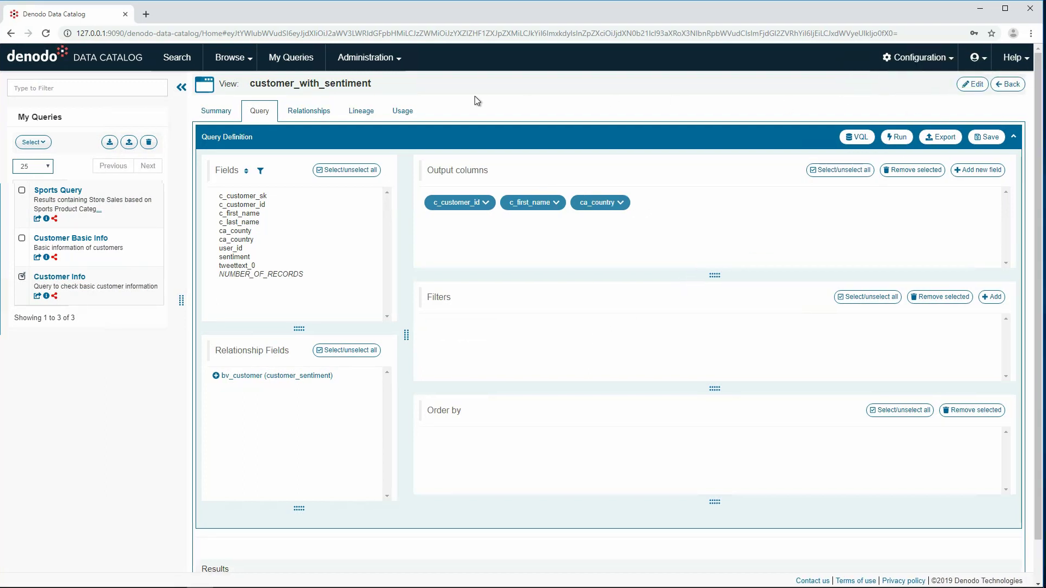
left_click(181, 87)
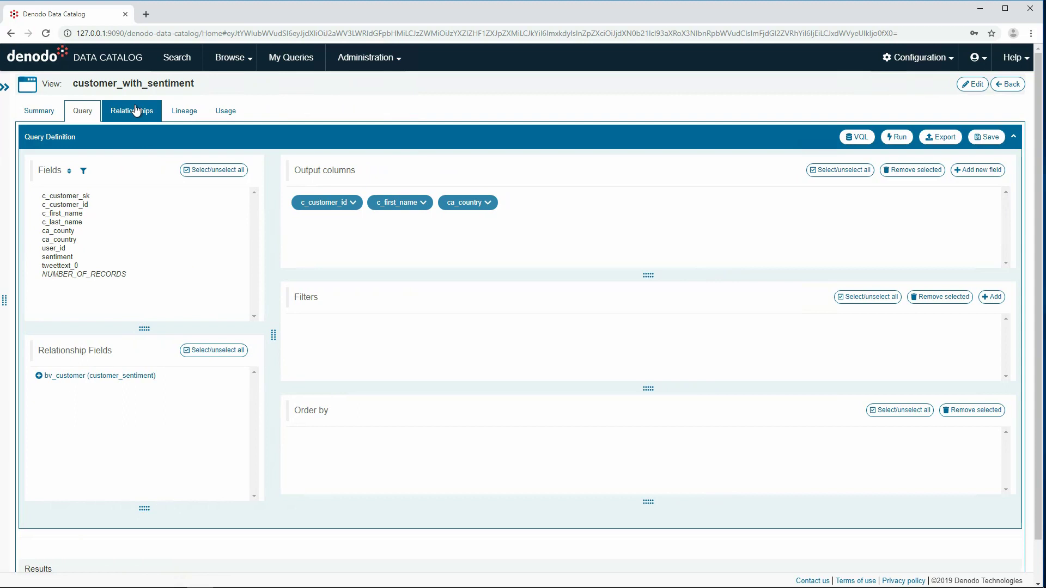
- Show the Relationships diagram linking customer_with_sentiment to bv_customer
left_click(132, 111)
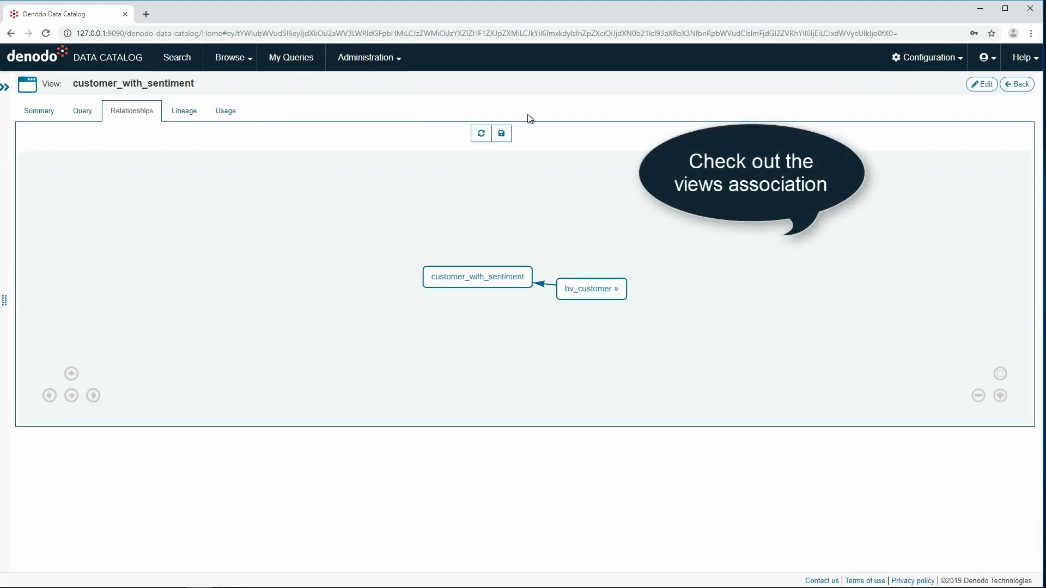
mouse_move(917, 105)
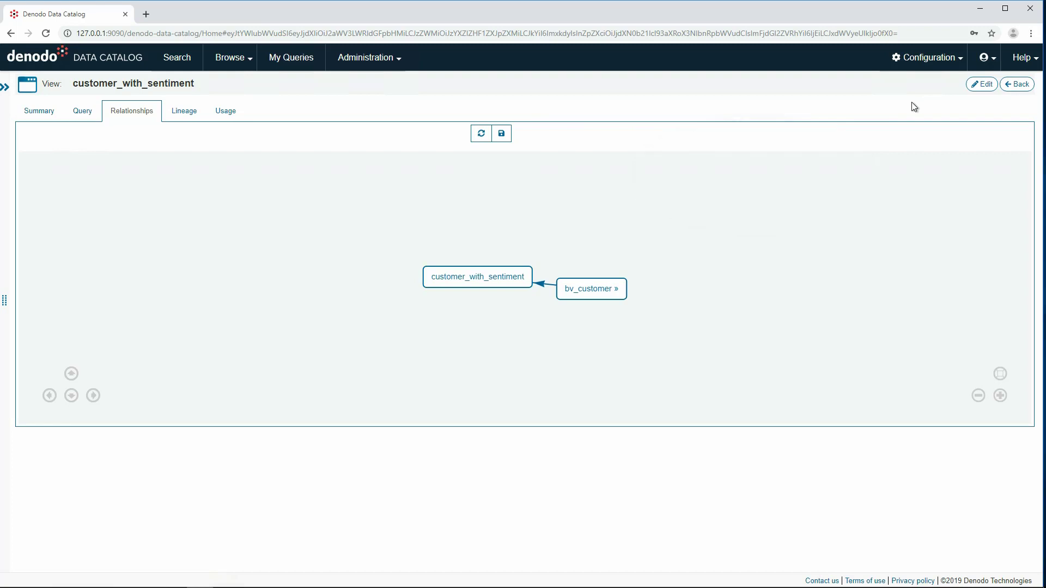
mouse_move(556, 239)
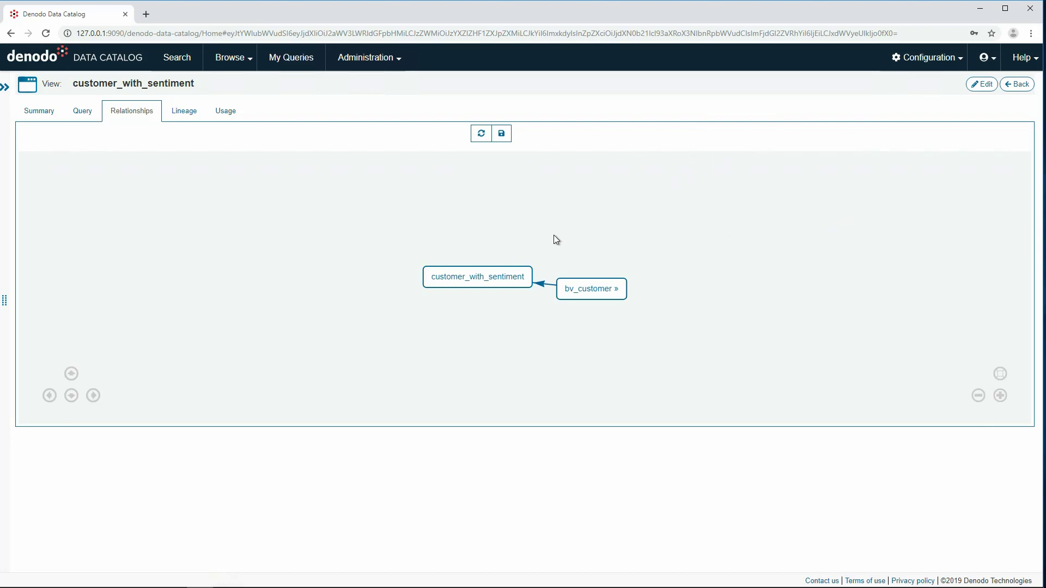
mouse_move(477, 277)
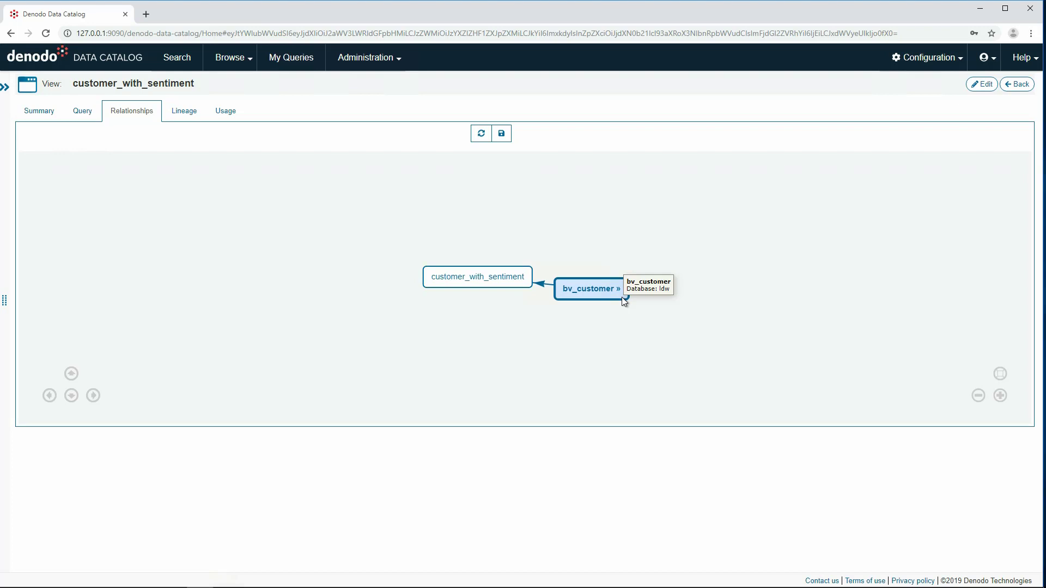
mouse_move(653, 307)
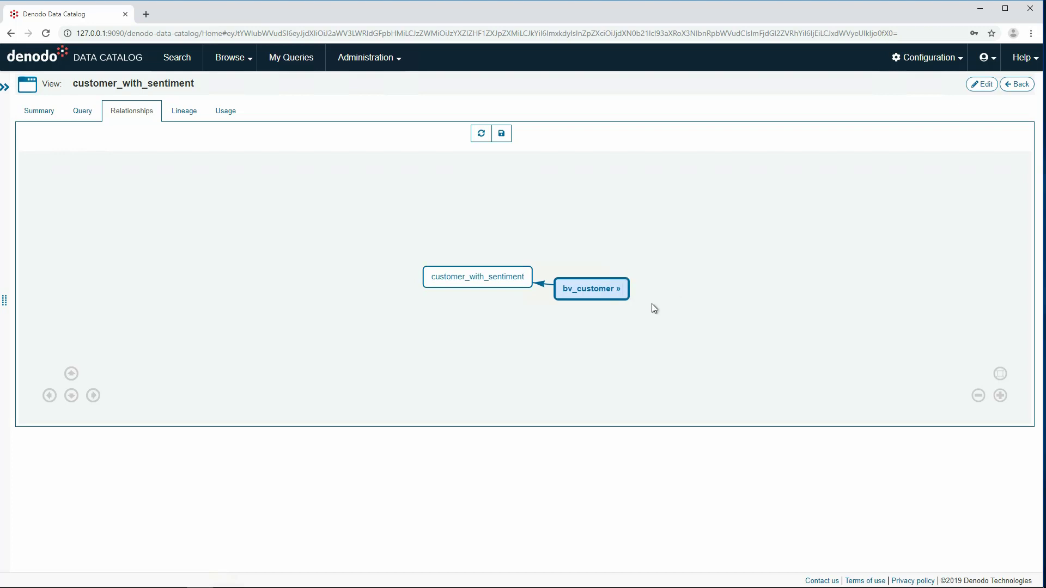
mouse_move(210, 128)
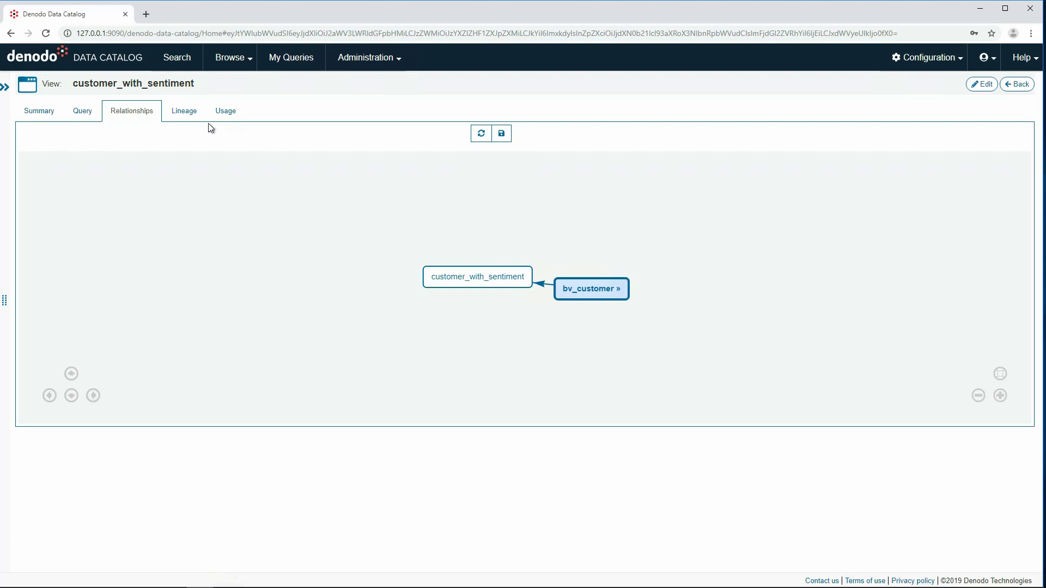
- Trace the lineage of ca_country back to its sources, then show the view's usage statistics
left_click(183, 111)
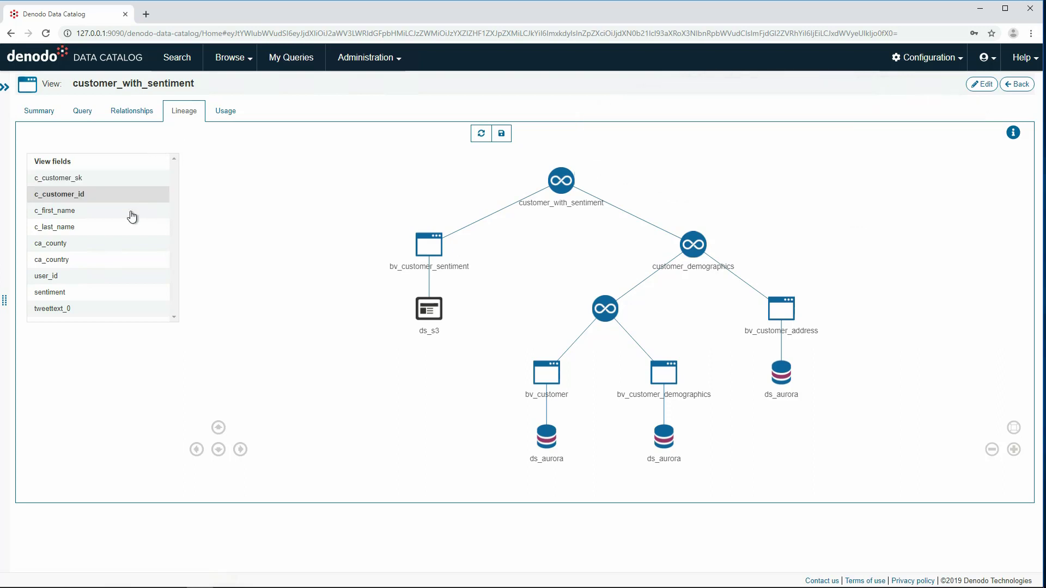
left_click(53, 259)
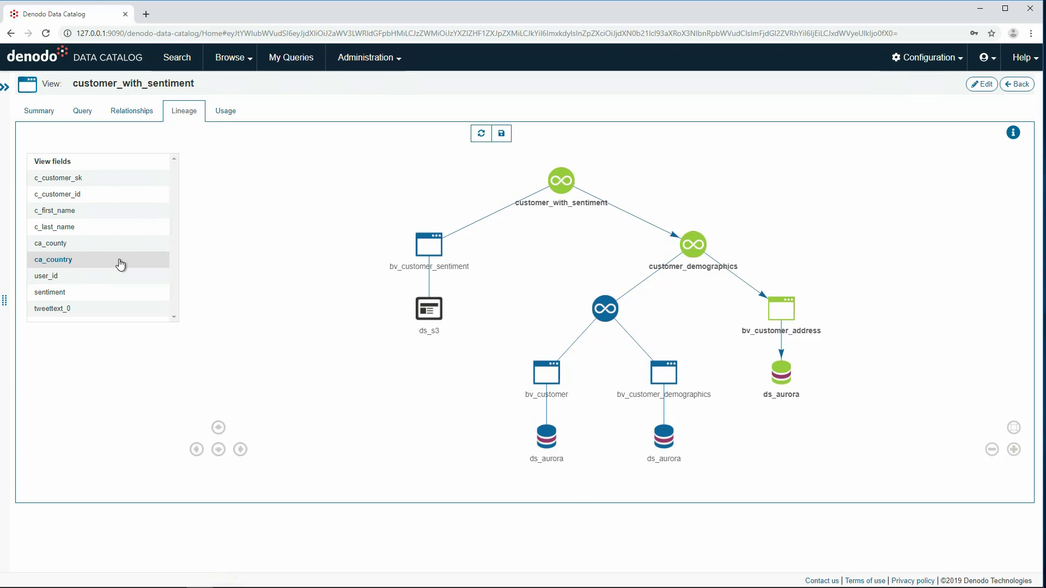
mouse_move(186, 190)
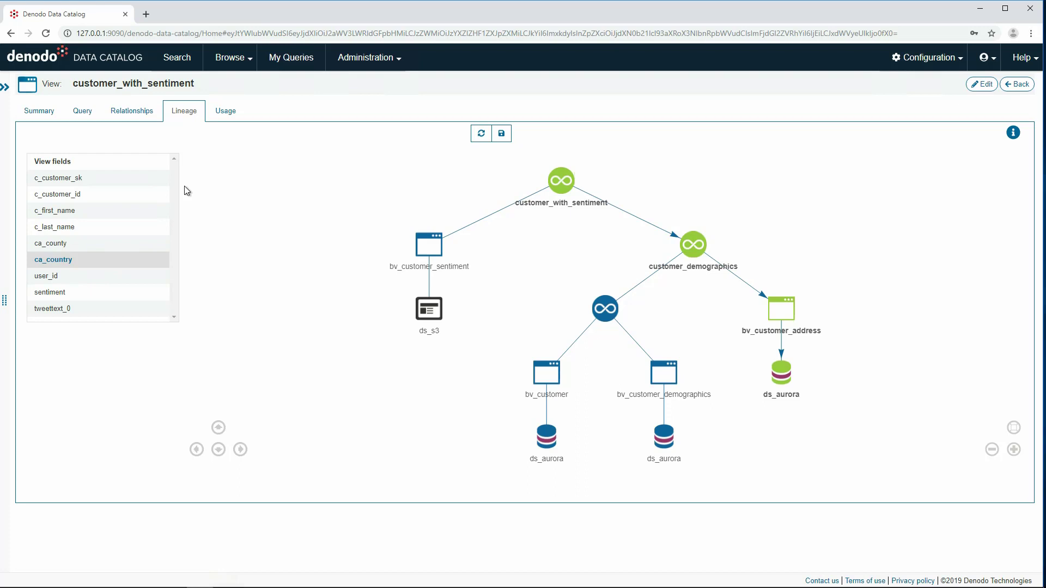
left_click(225, 111)
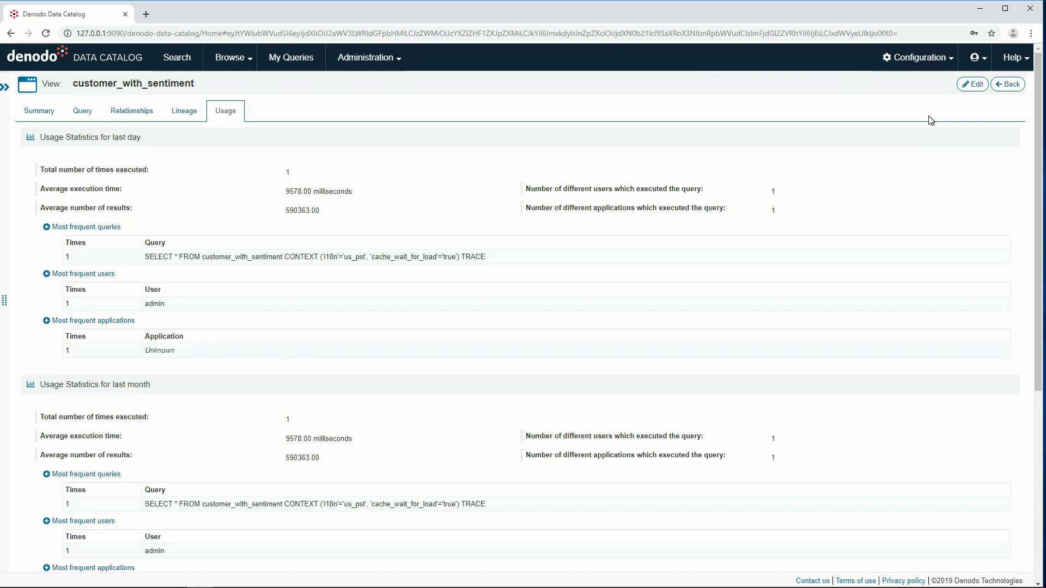
- Go back to the 'customer' search results listing categories, Customer_Tag and 22 views
scroll("down", 3)
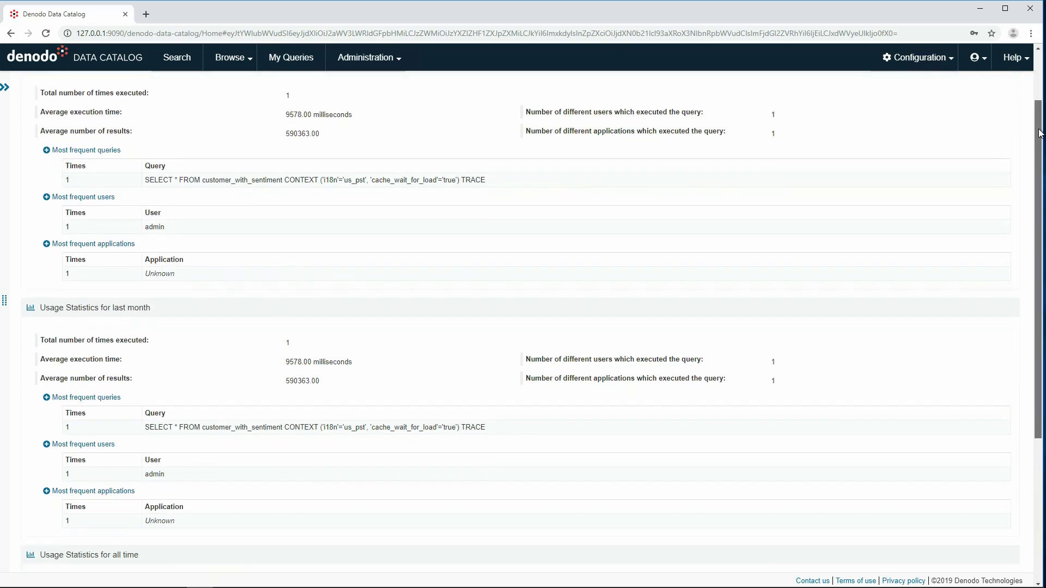
scroll("down", 3)
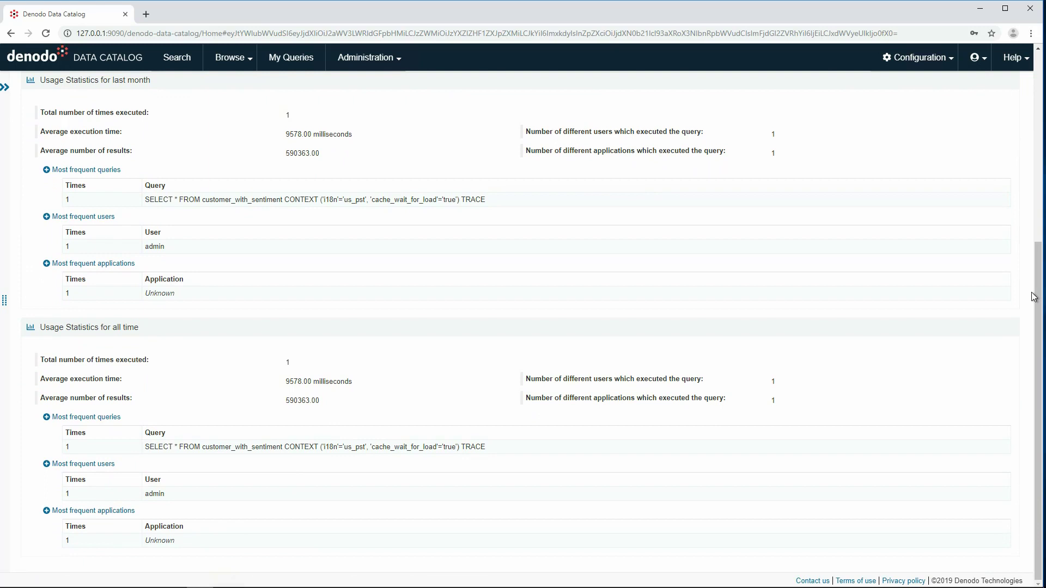
mouse_move(1033, 292)
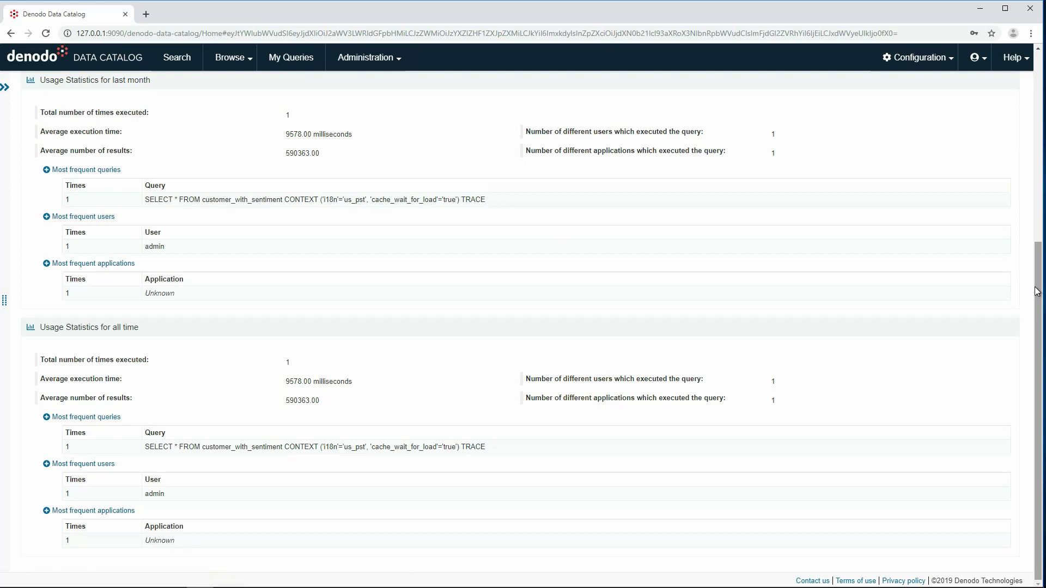
mouse_move(705, 215)
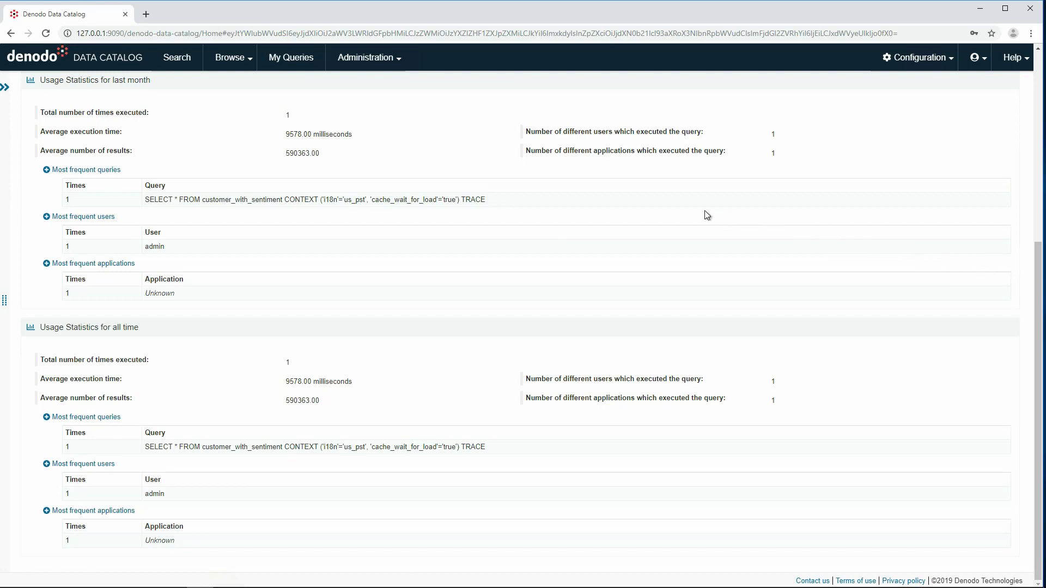
left_click(177, 57)
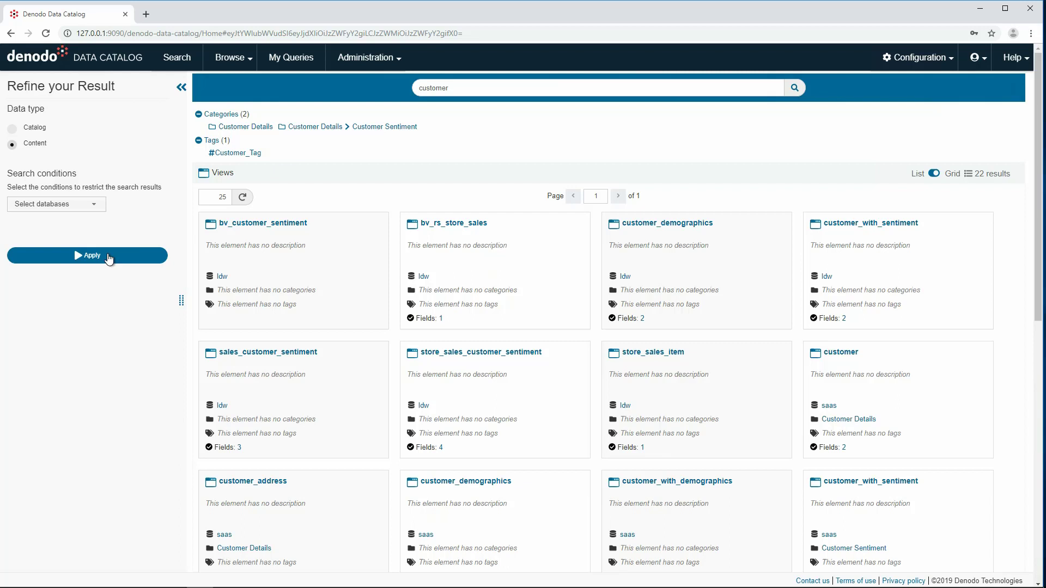
- Search view content for 'united states', show all matching rows and inspect one record's indexed data
left_click(597, 87)
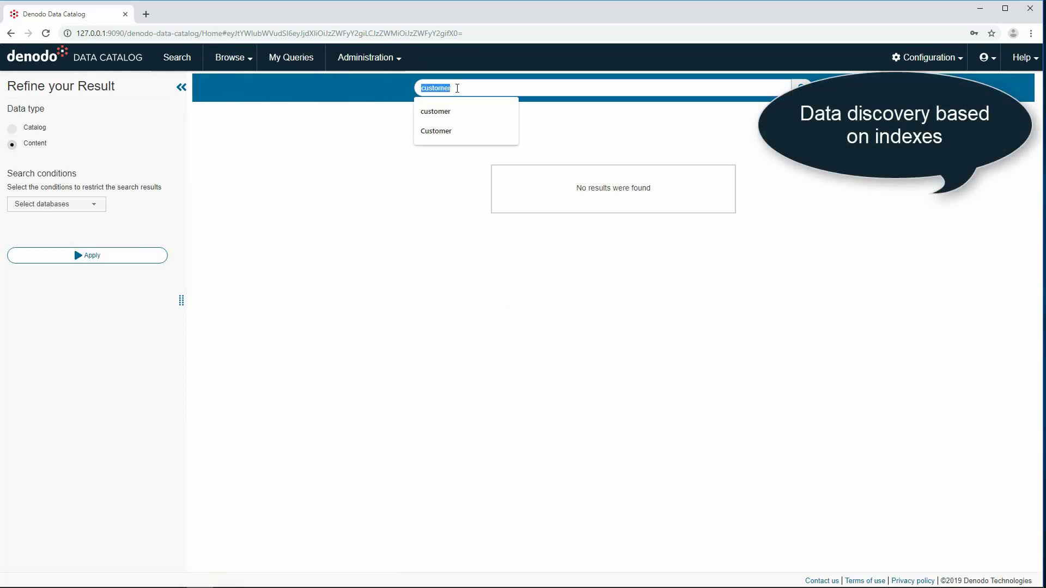
type("united states")
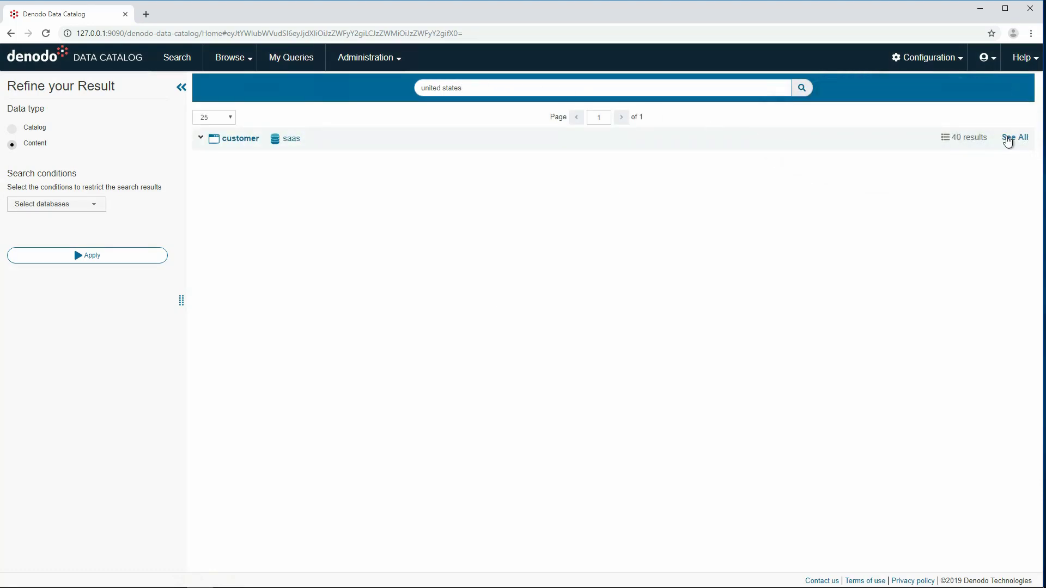
left_click(1015, 137)
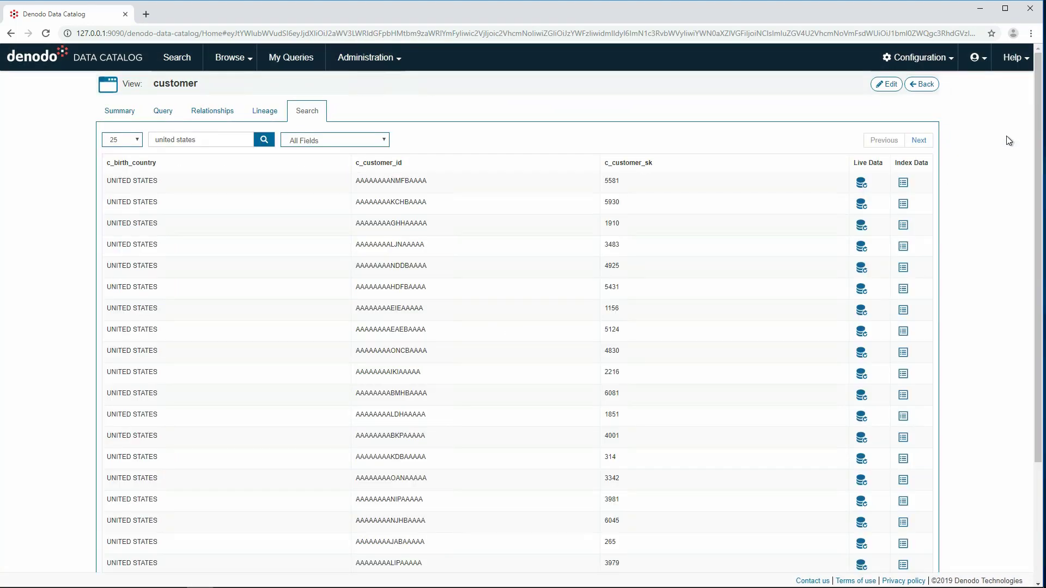
mouse_move(904, 182)
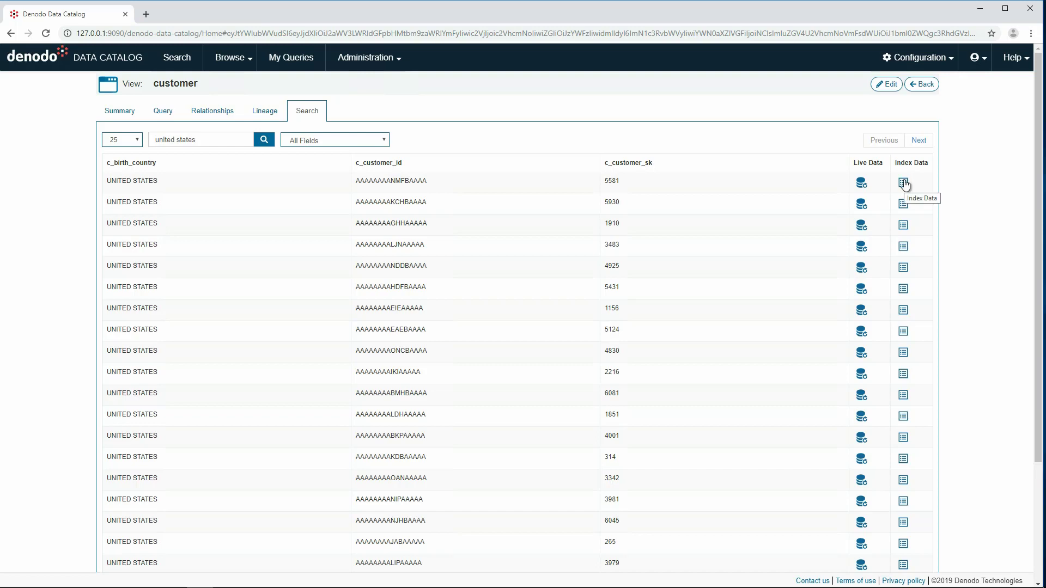
left_click(903, 182)
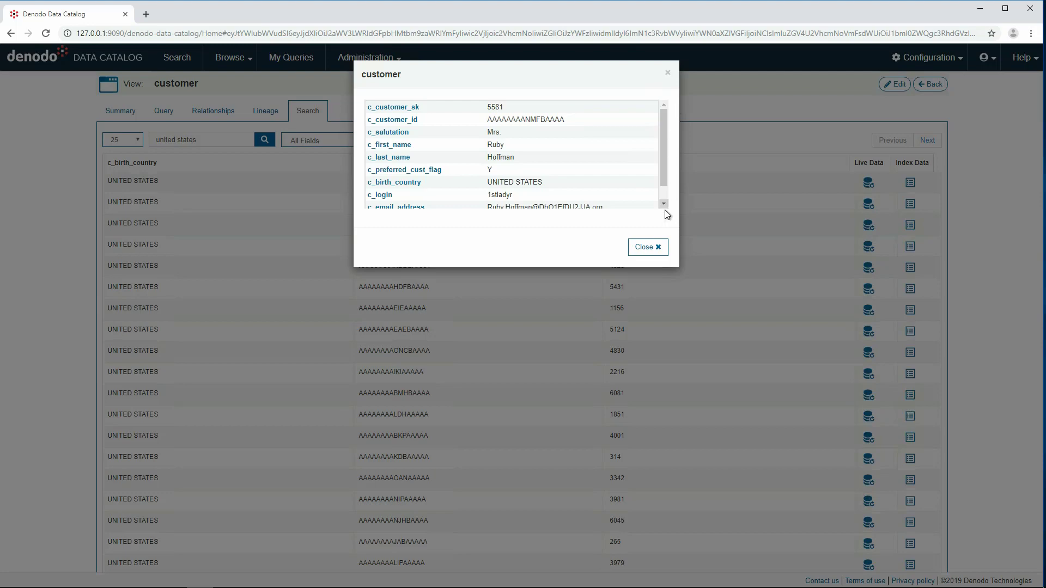
left_click(646, 247)
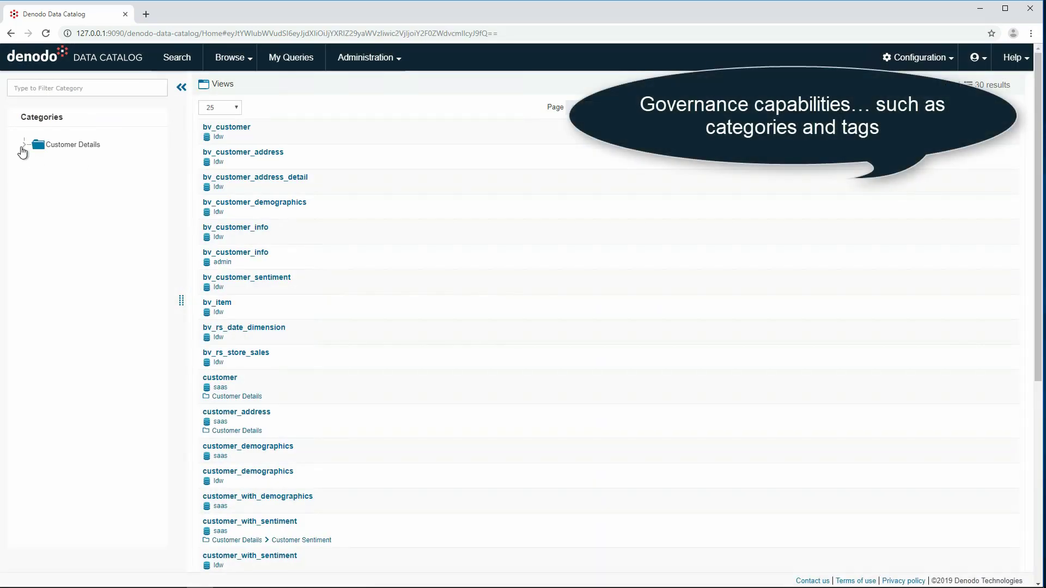
- Browse the Customer Sentiment subcategory under Customer Details, then switch to browsing by tags
left_click(25, 143)
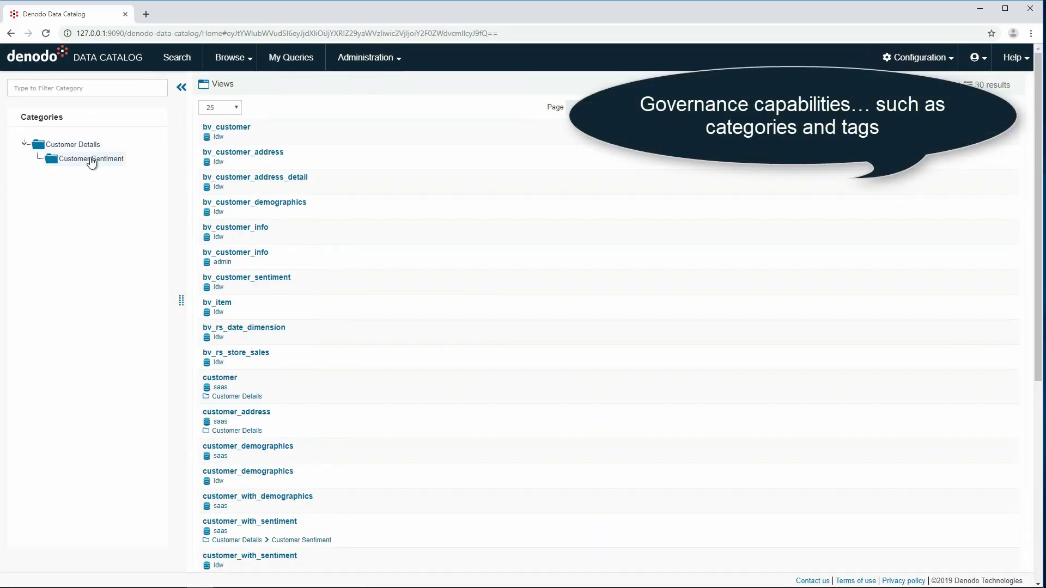
left_click(91, 159)
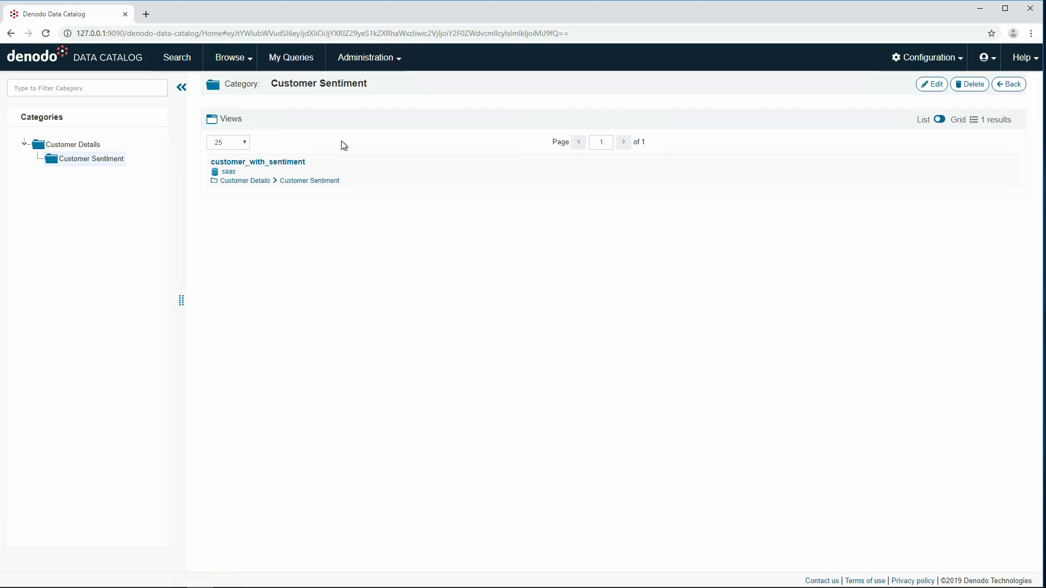
mouse_move(312, 145)
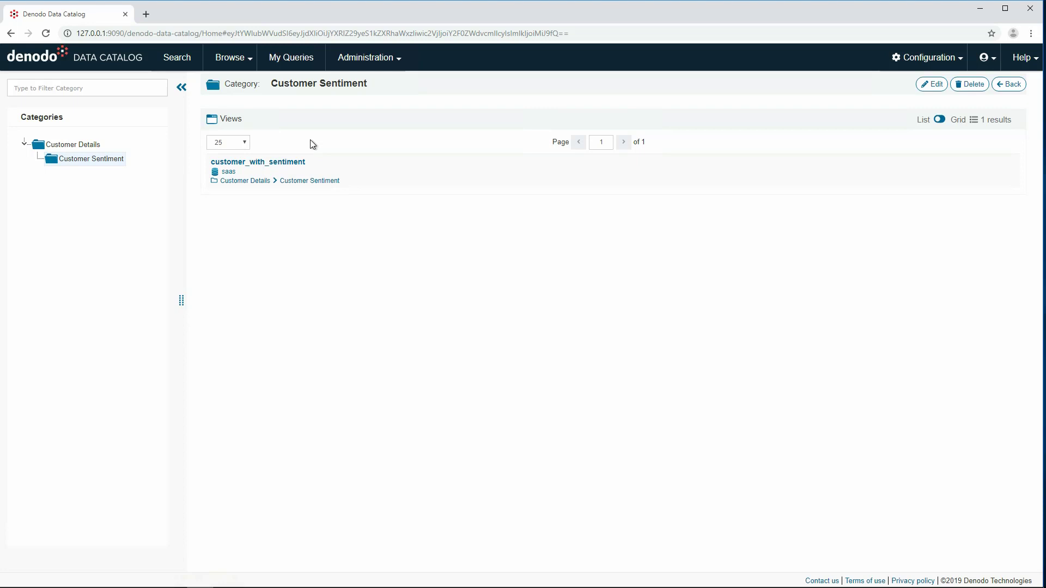
mouse_move(306, 133)
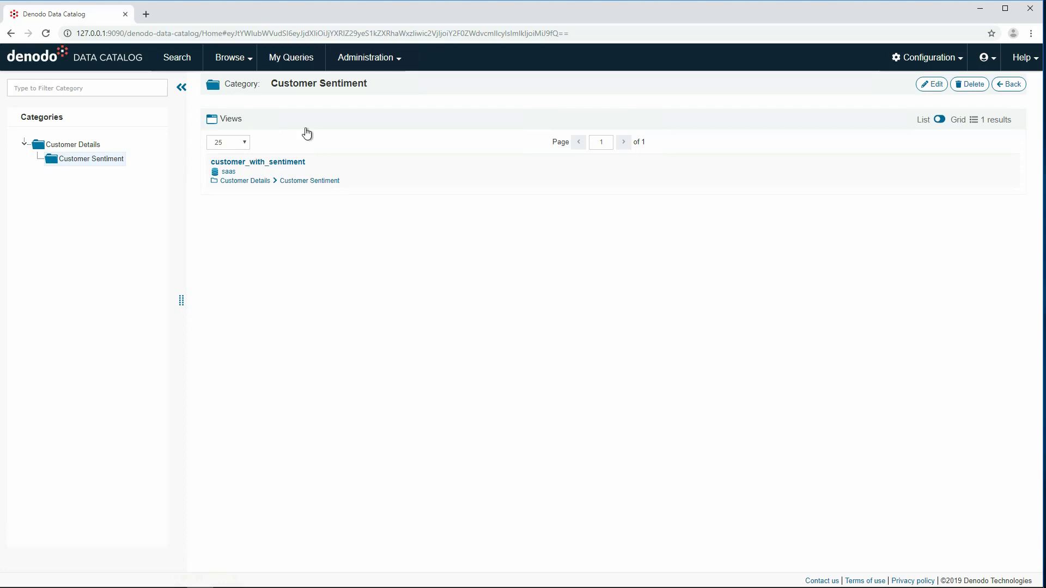
left_click(231, 58)
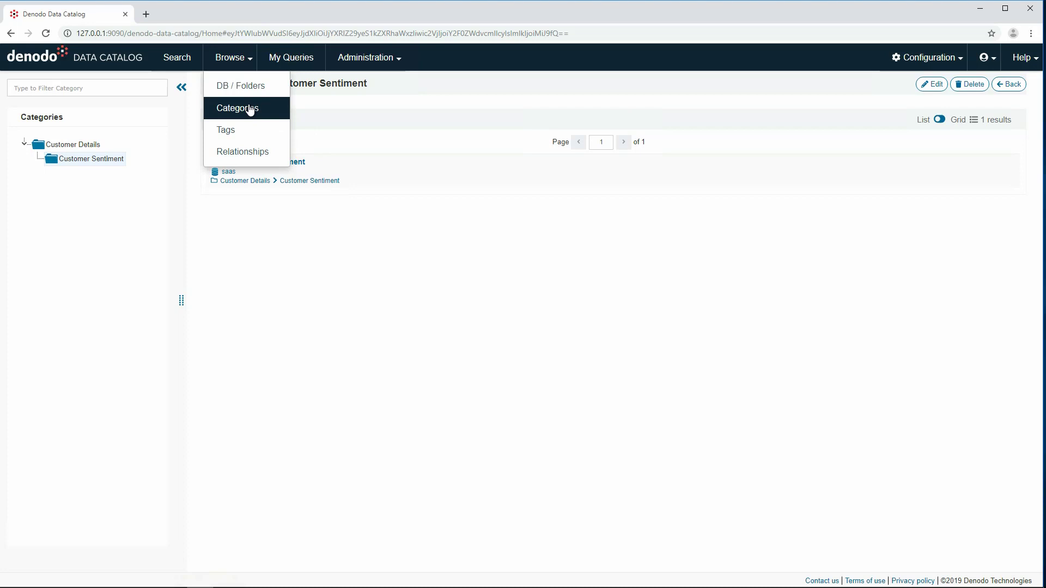
left_click(225, 129)
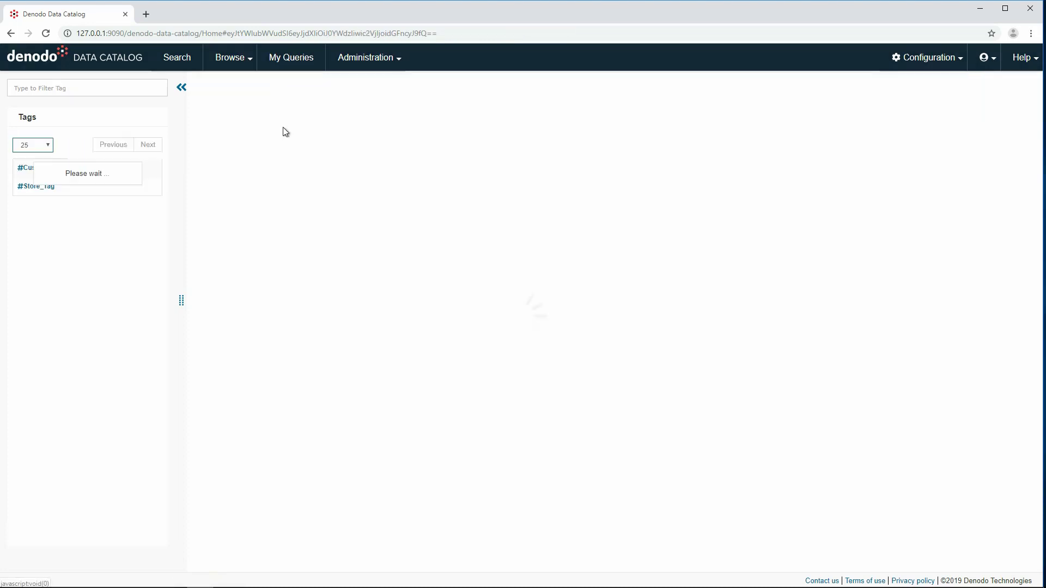
- List the views tagged Store_Tag, then return to the catalog welcome page
left_click(43, 167)
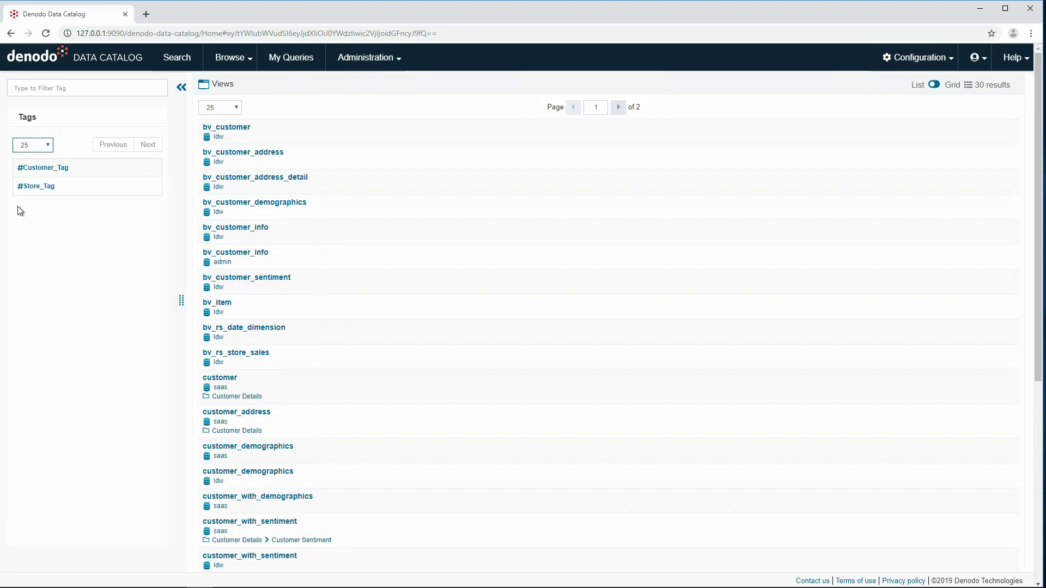
left_click(36, 186)
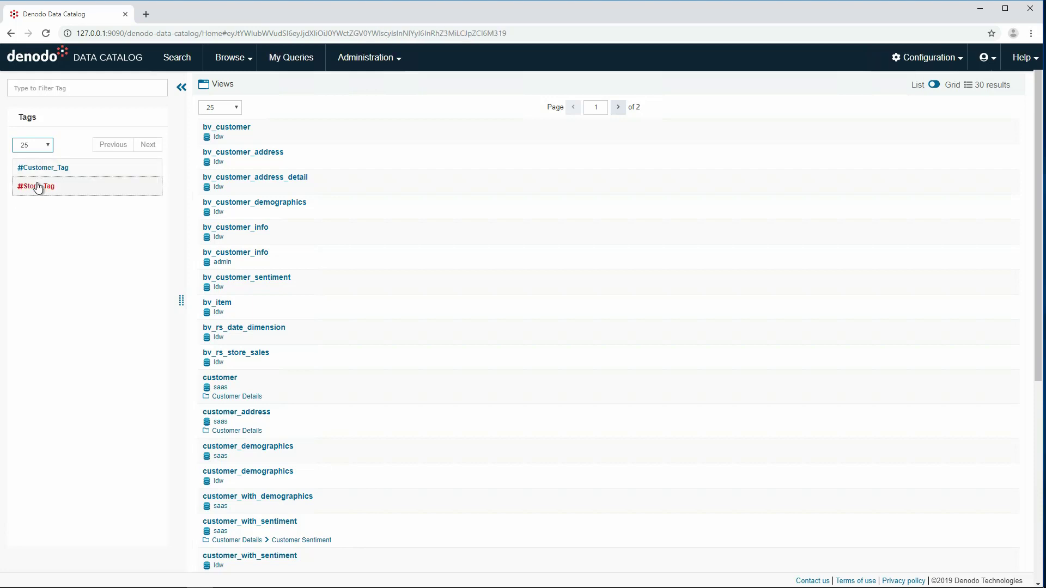
left_click(37, 186)
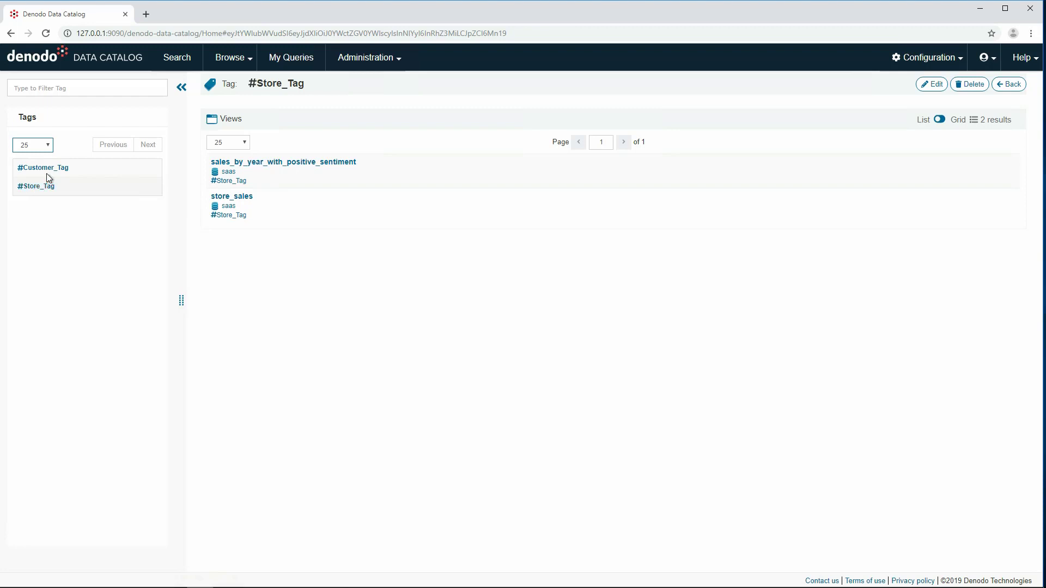
mouse_move(88, 124)
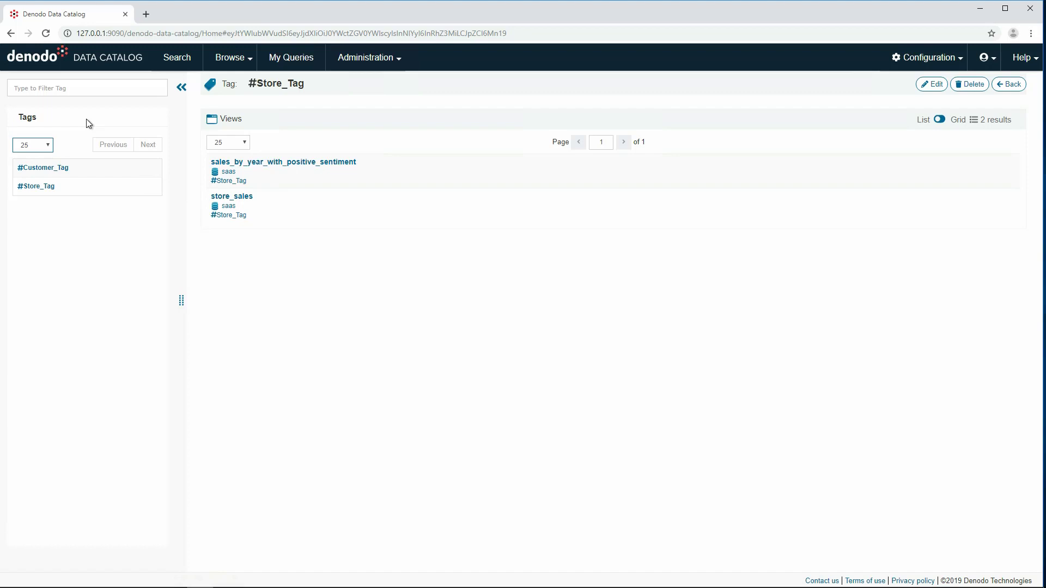
mouse_move(113, 64)
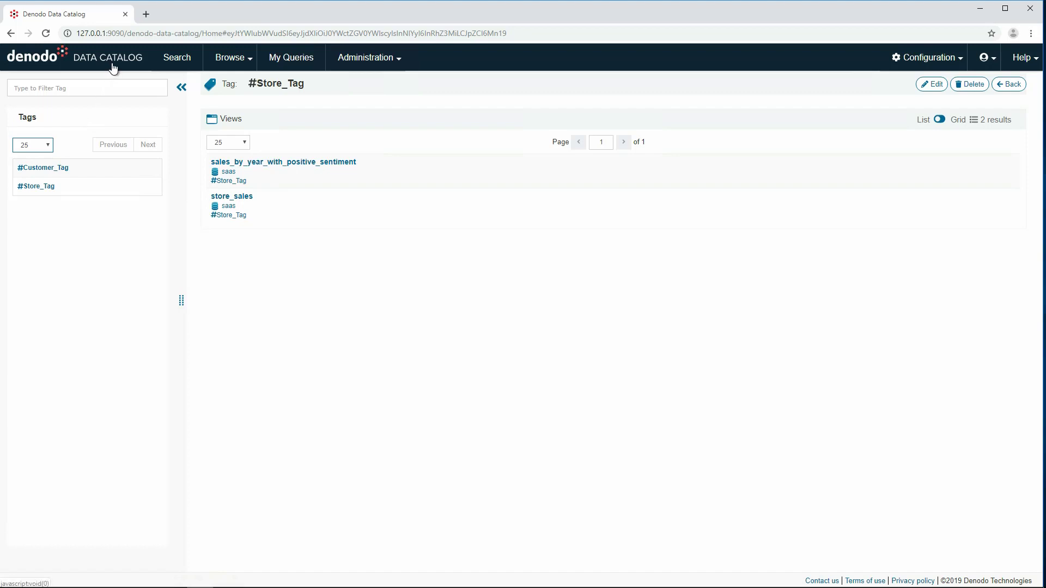
left_click(108, 58)
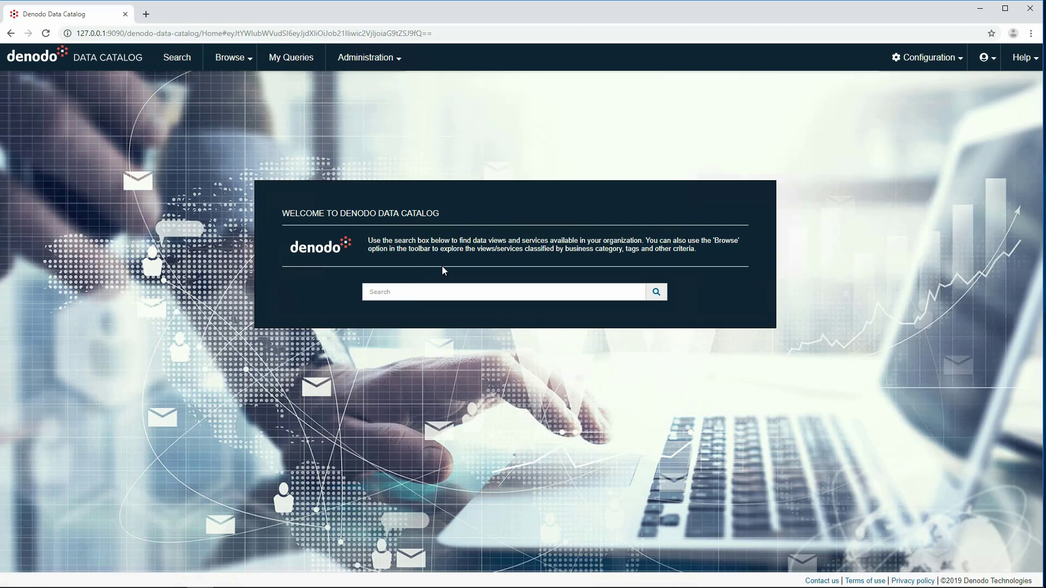
- Search 'customer', export bv_customer_sentiment as a Tableau data source and launch the downloaded .tds file
type("c")
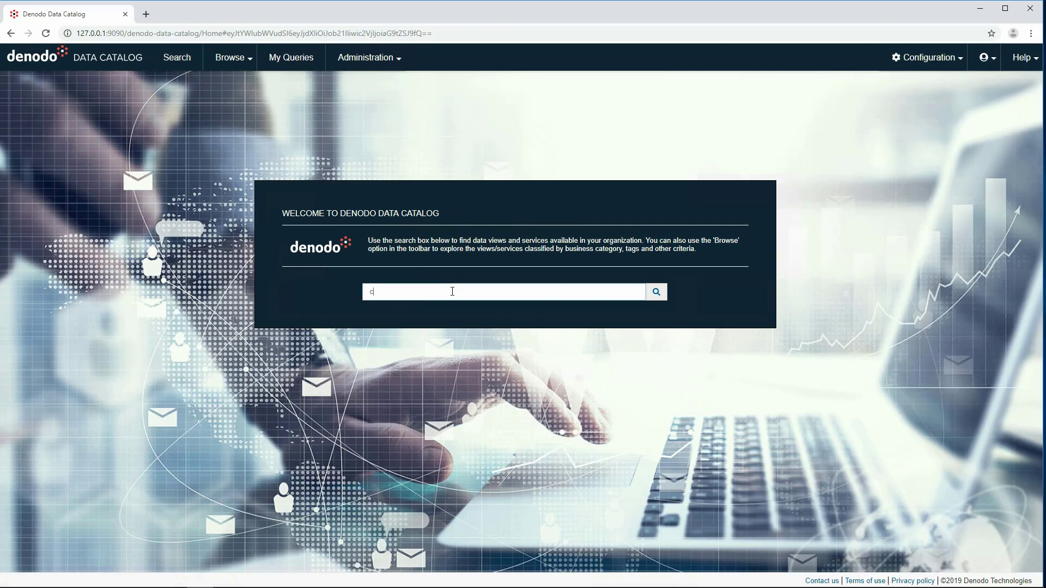
type("ustome")
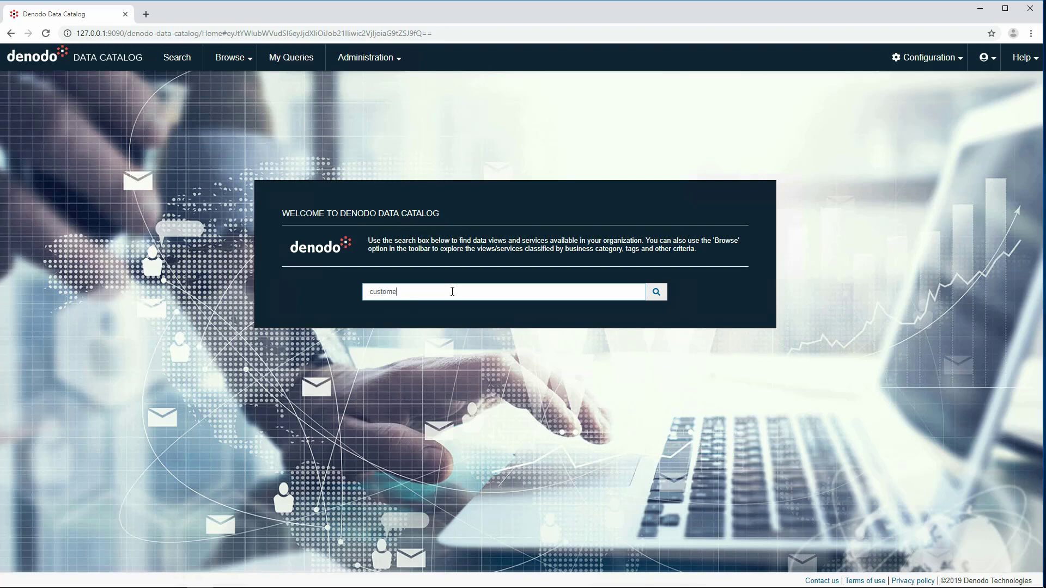
left_click(654, 292)
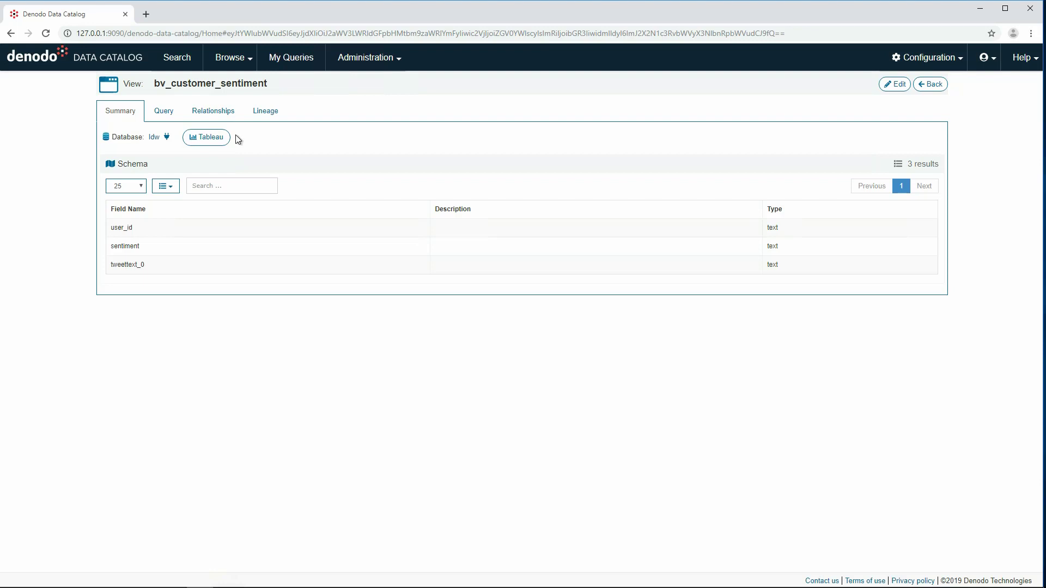
left_click(206, 137)
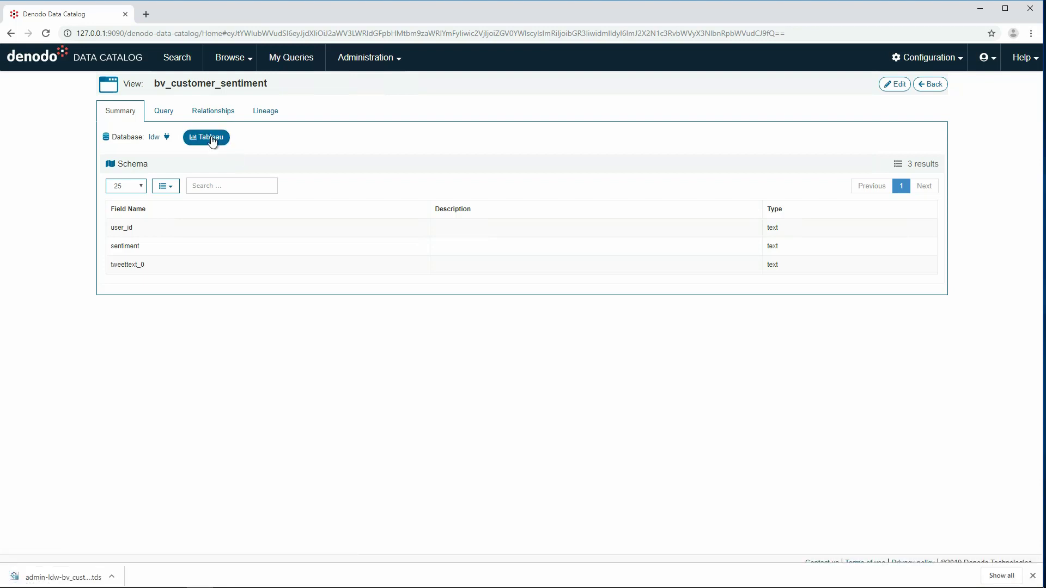
left_click(205, 137)
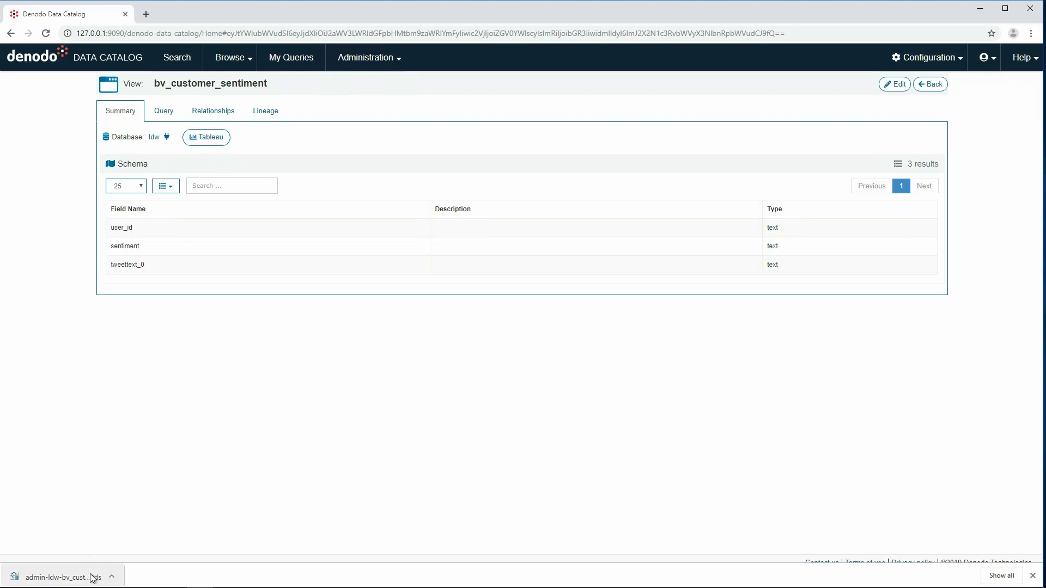
left_click(63, 577)
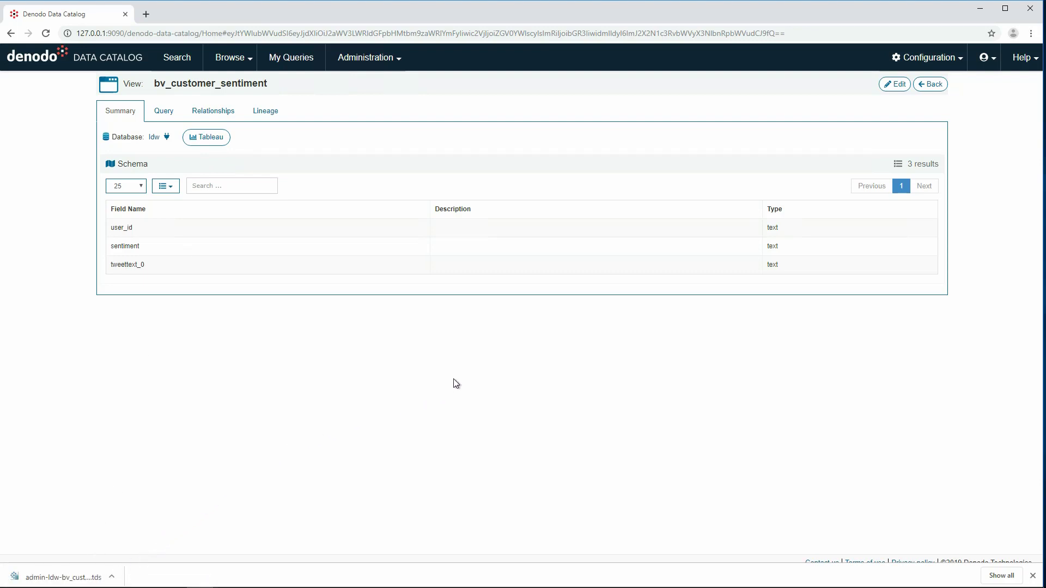
left_click(206, 137)
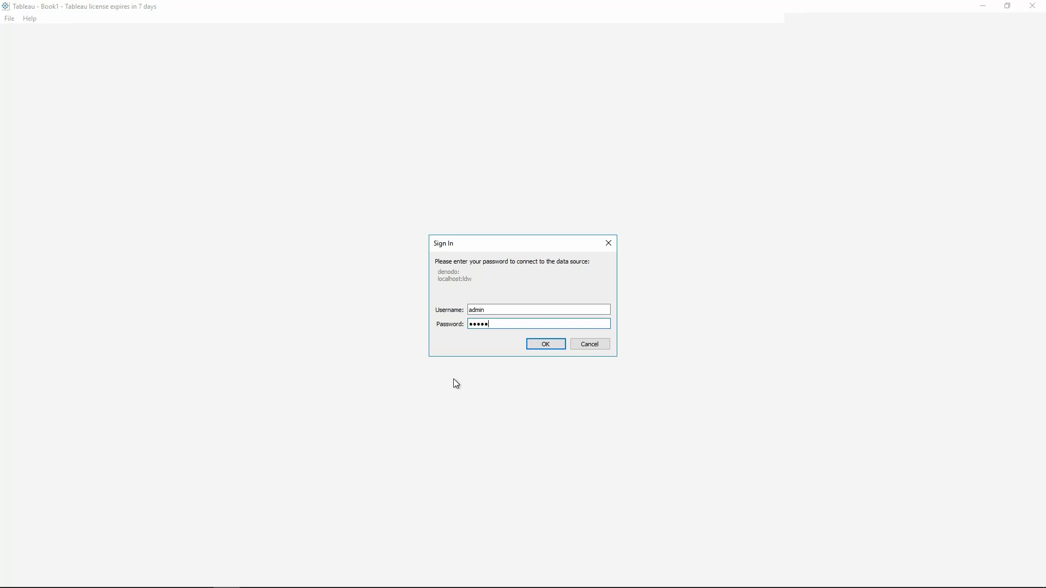
- Sign in to the ldw data source so Sheet 1 charts distinct sentiment count by user_id
left_click(544, 344)
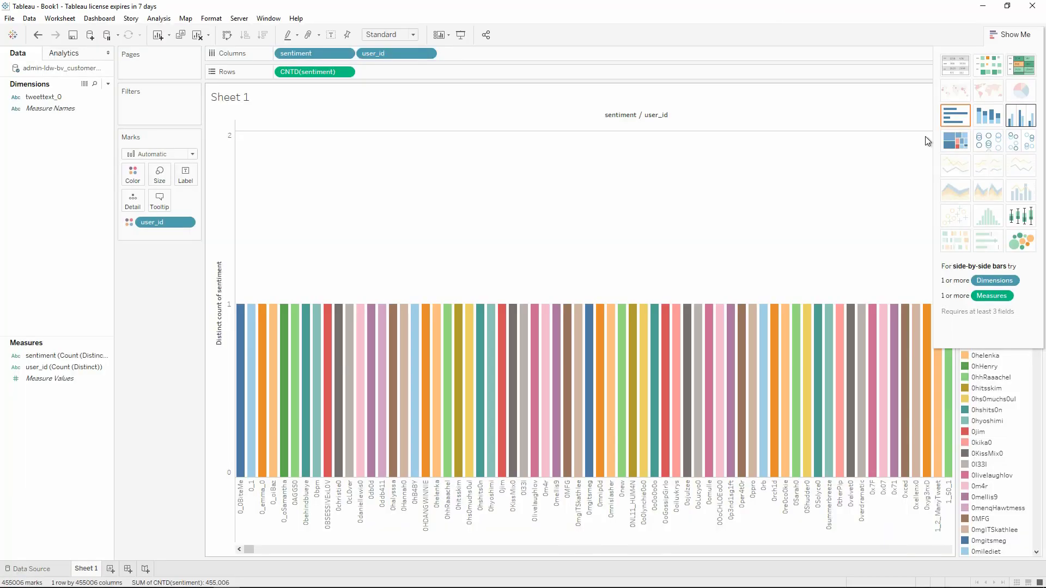